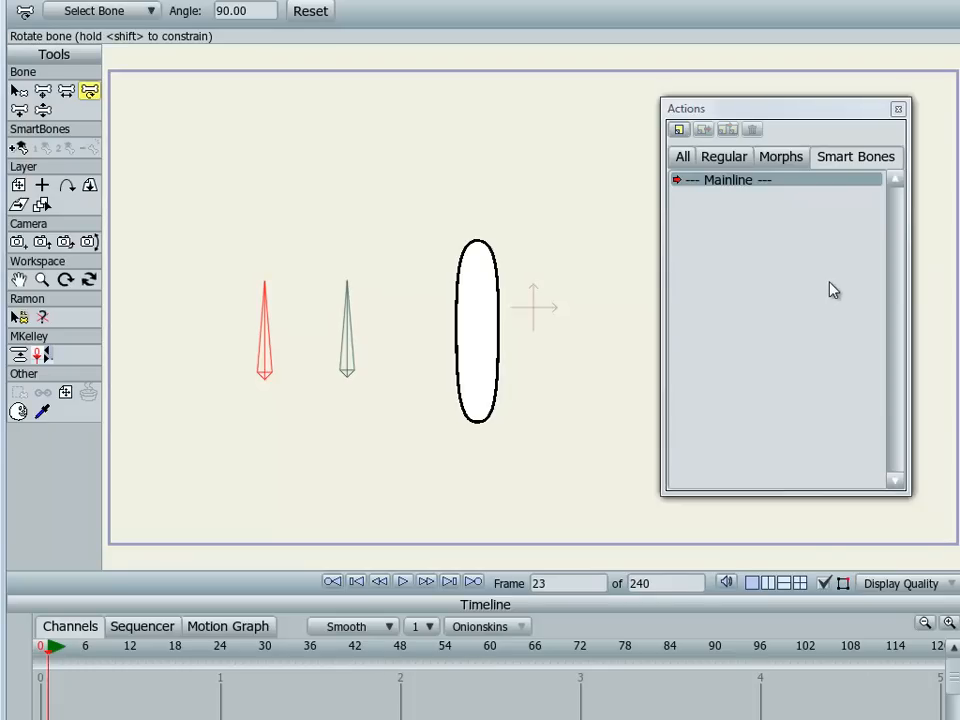
mouse_move(835, 278)
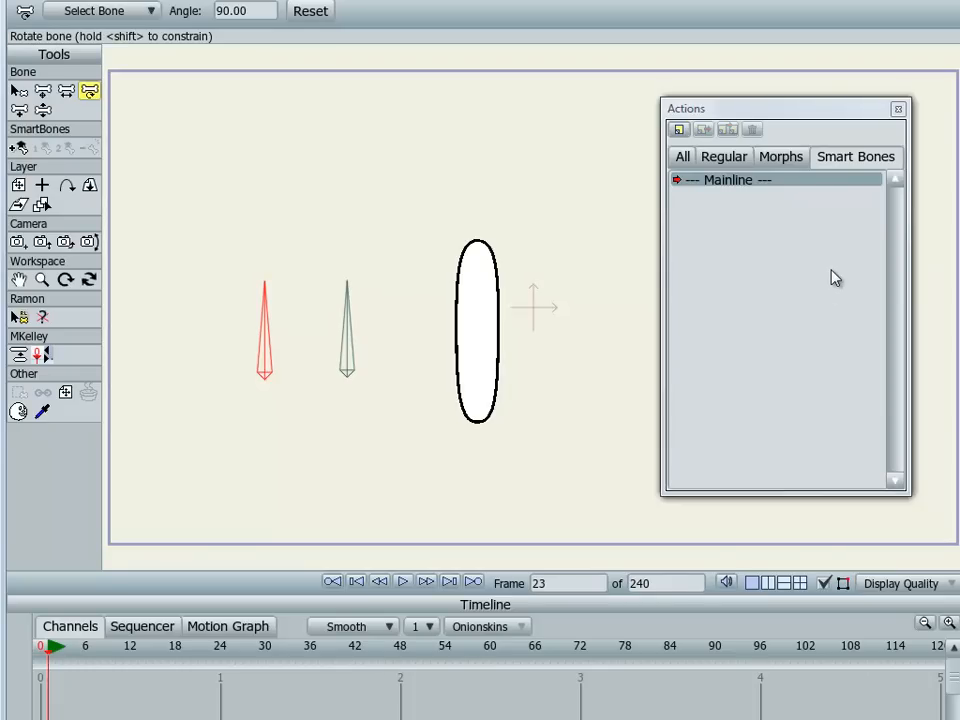
mouse_move(648, 260)
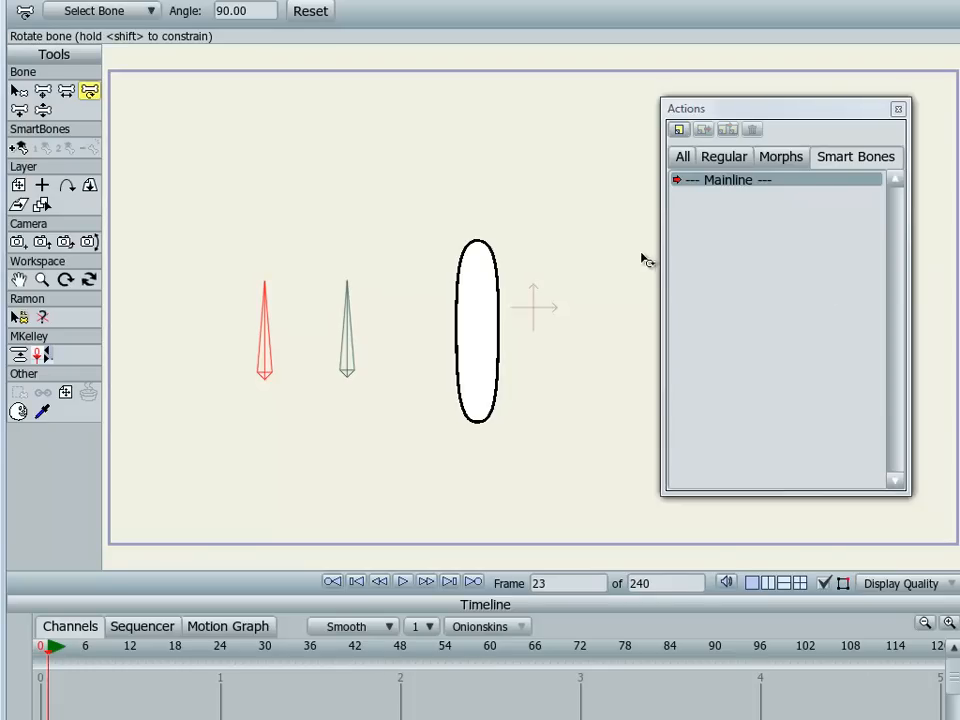
mouse_move(398, 197)
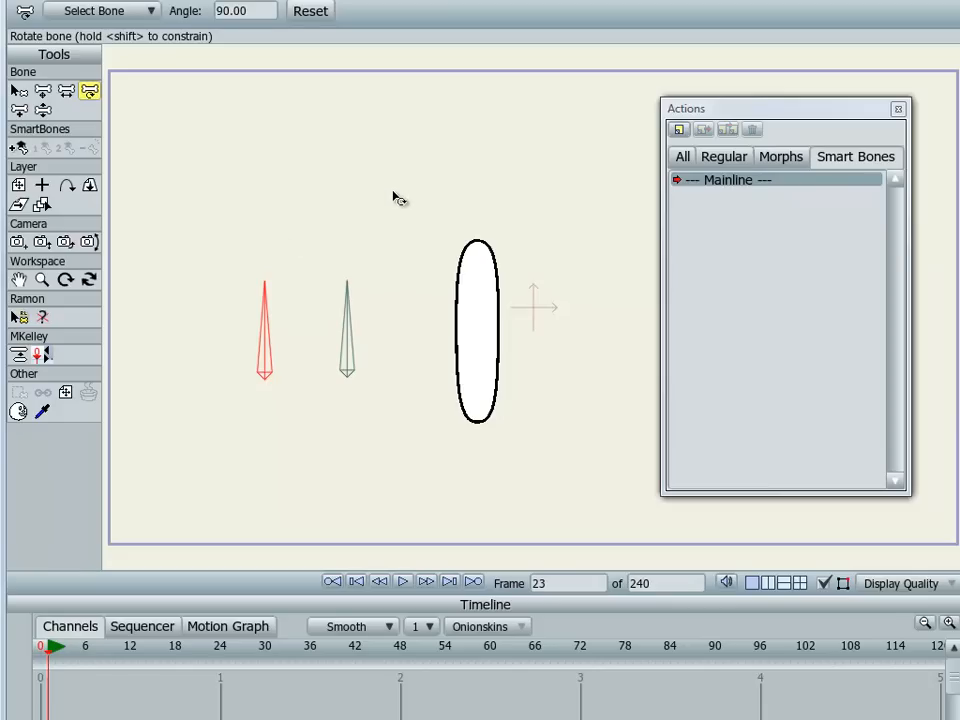
mouse_move(410, 193)
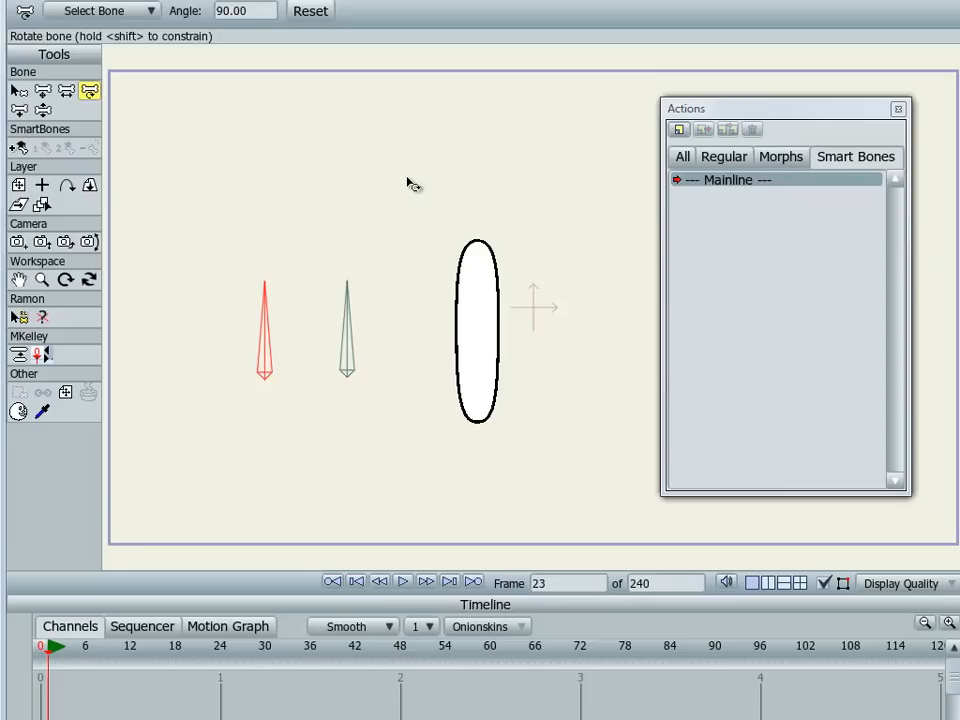
mouse_move(432, 192)
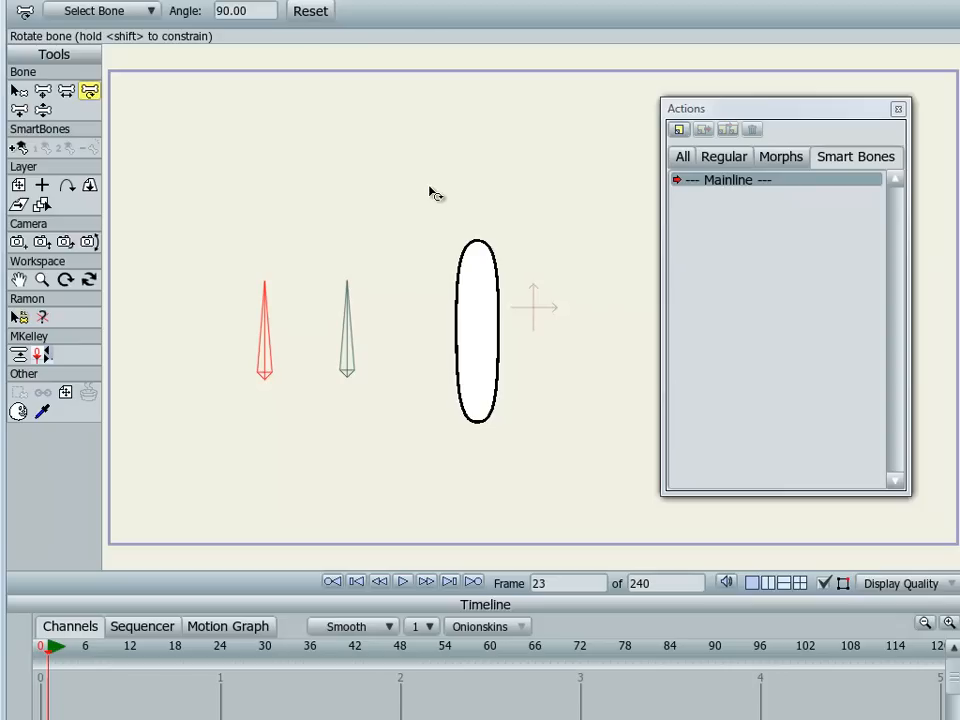
mouse_move(318, 254)
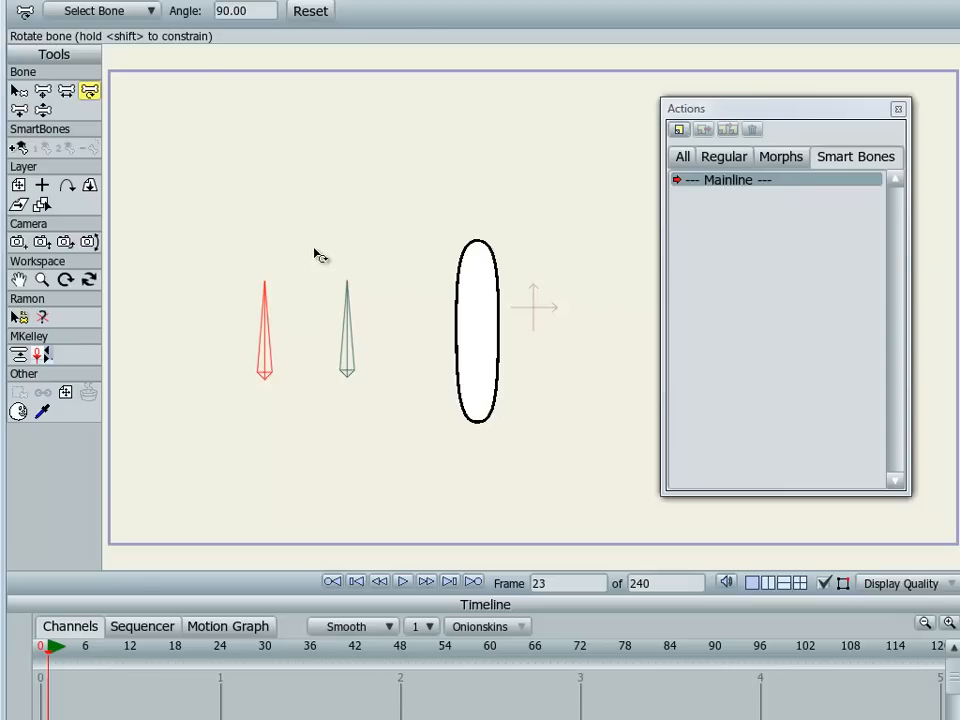
mouse_move(420, 137)
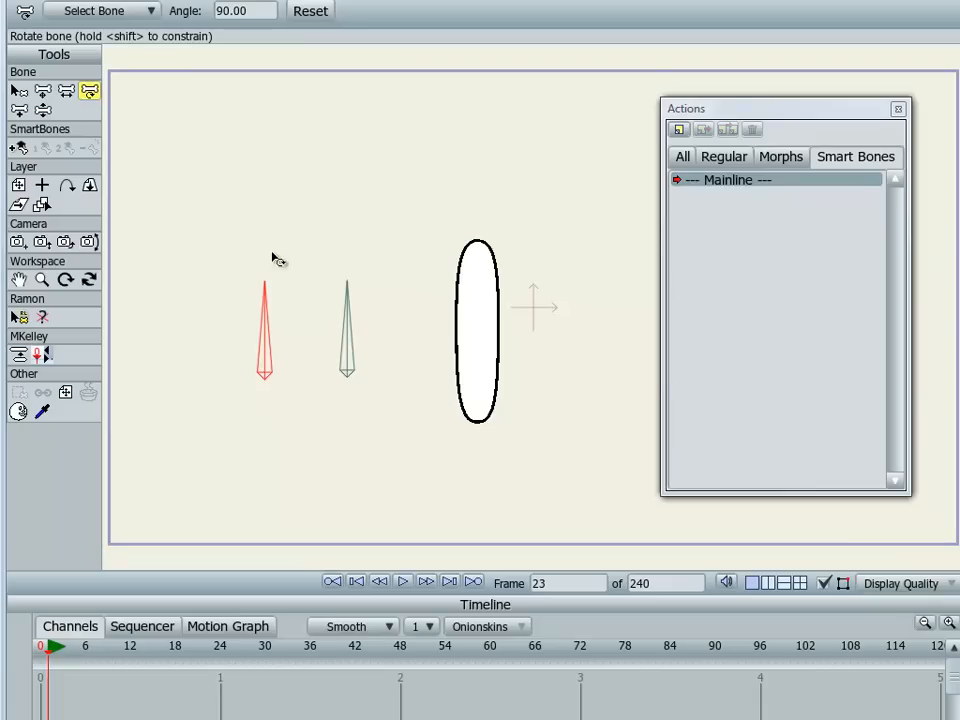
mouse_move(293, 340)
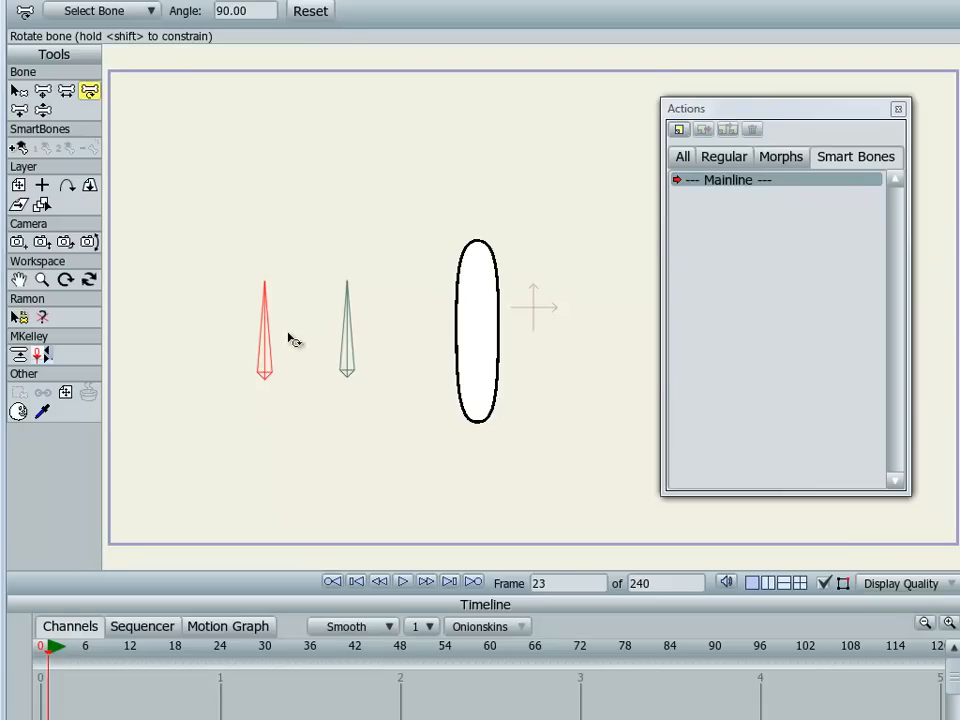
mouse_move(728, 218)
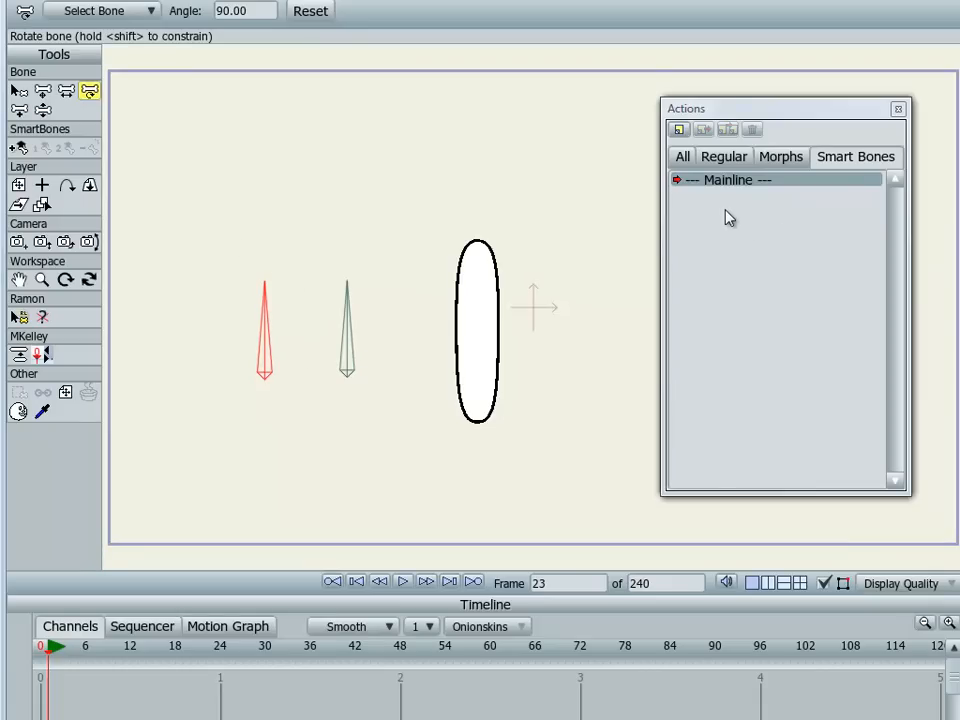
mouse_move(893, 203)
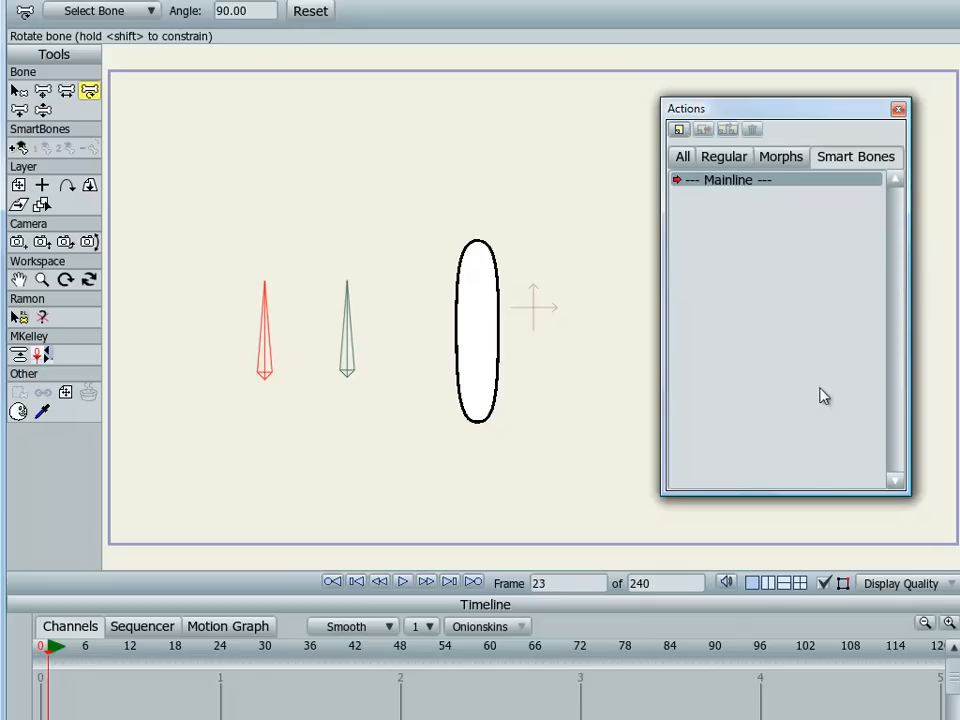
mouse_move(505, 222)
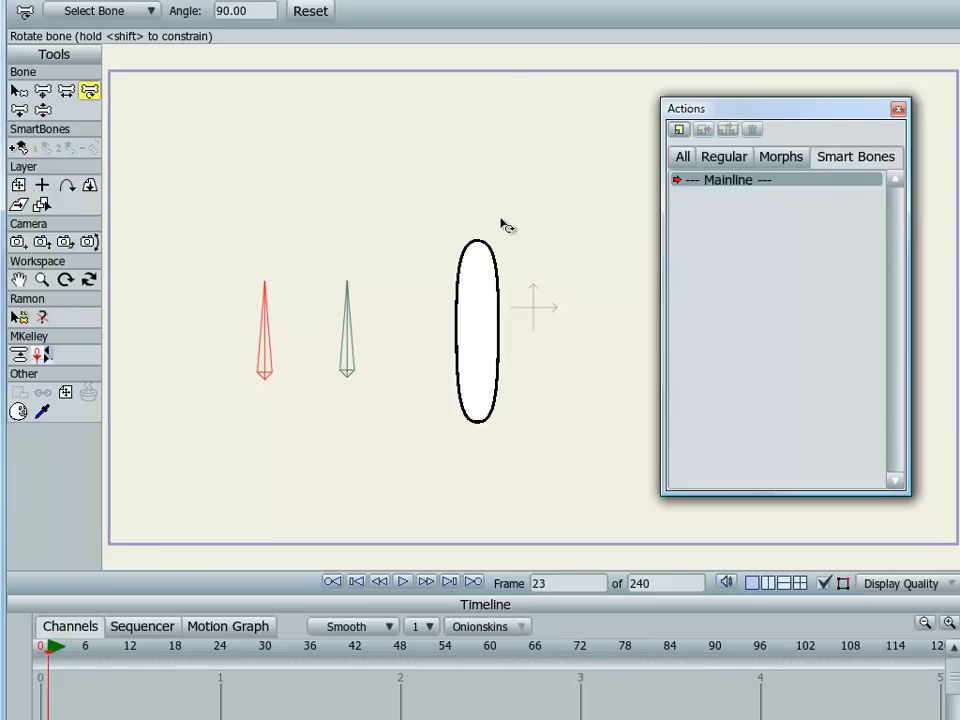
mouse_move(876, 210)
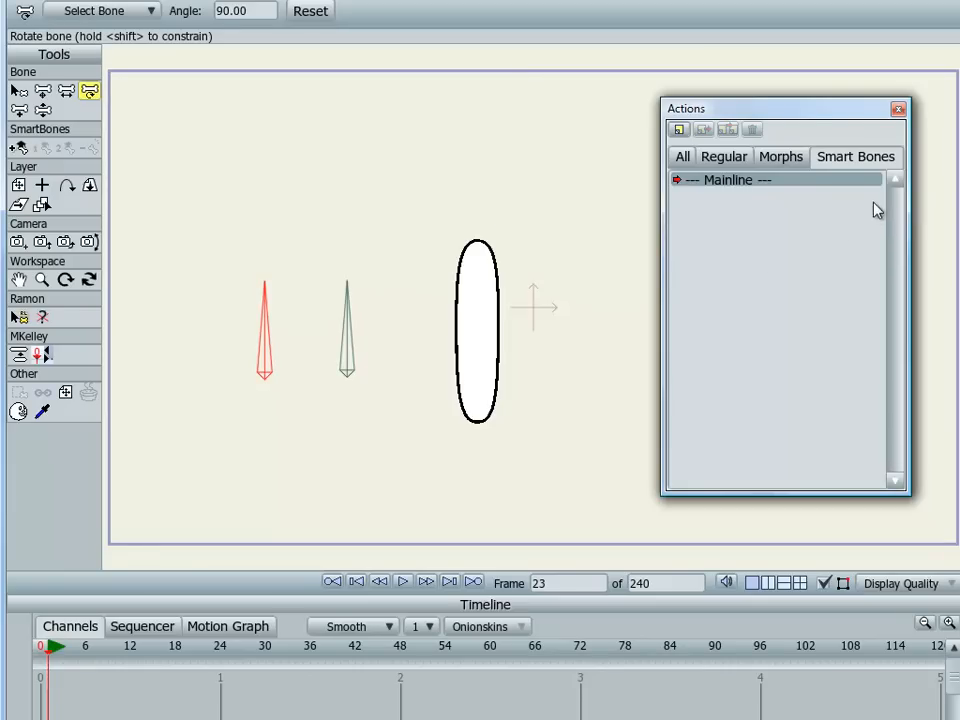
mouse_move(832, 268)
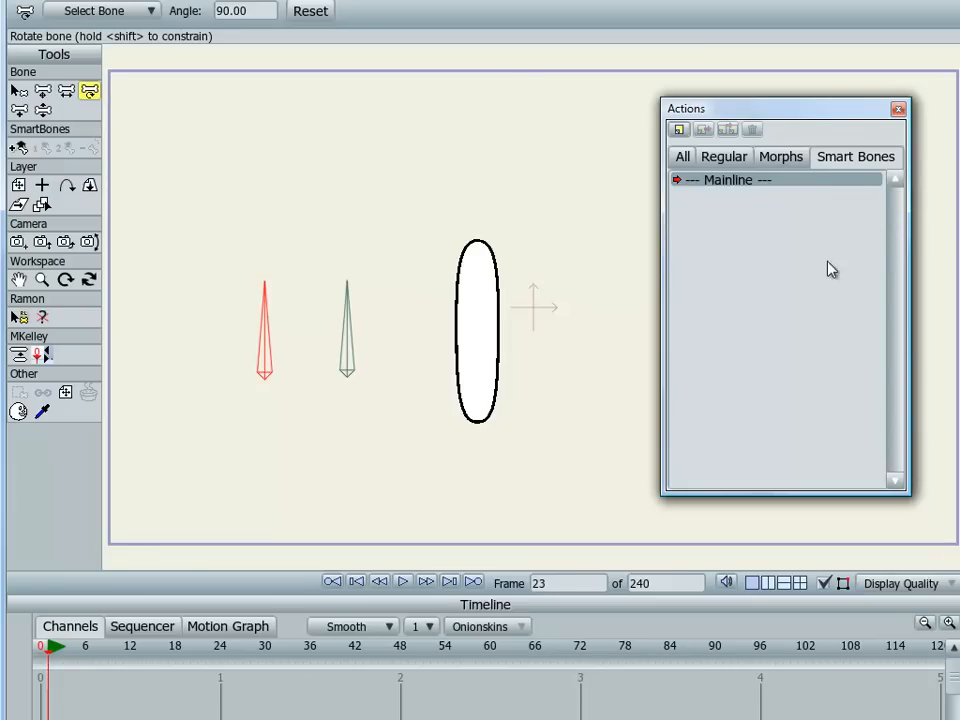
mouse_move(748, 363)
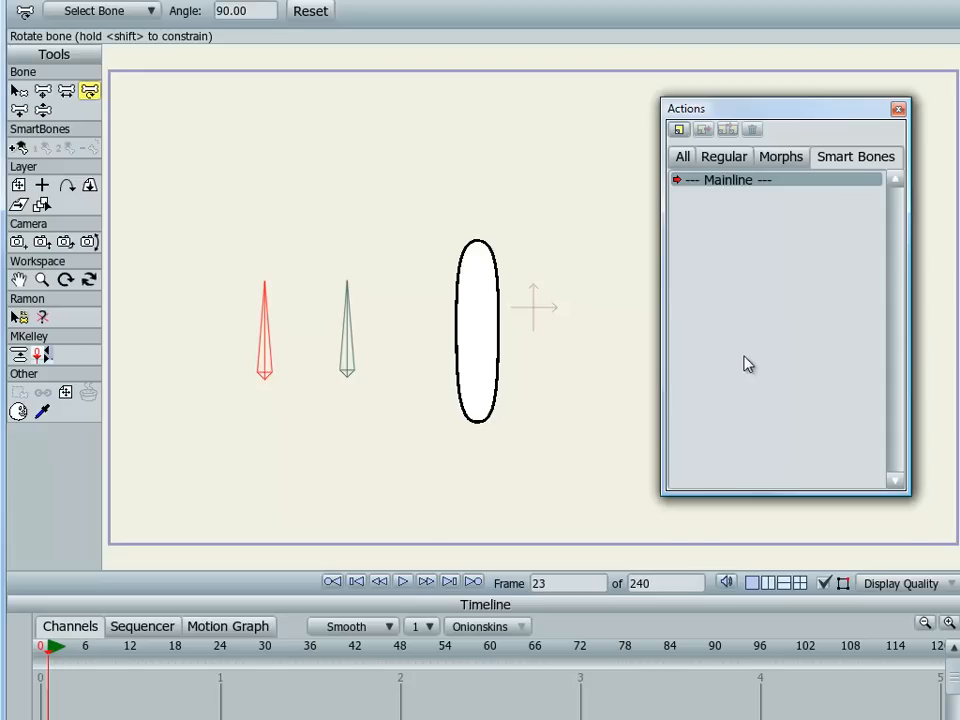
mouse_move(753, 283)
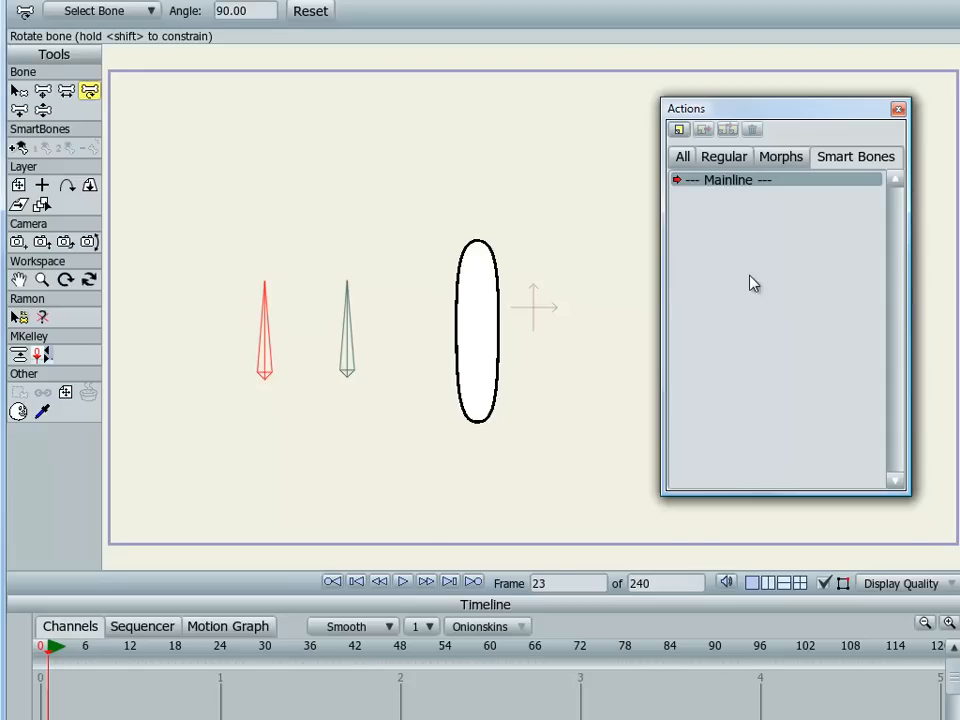
mouse_move(220, 166)
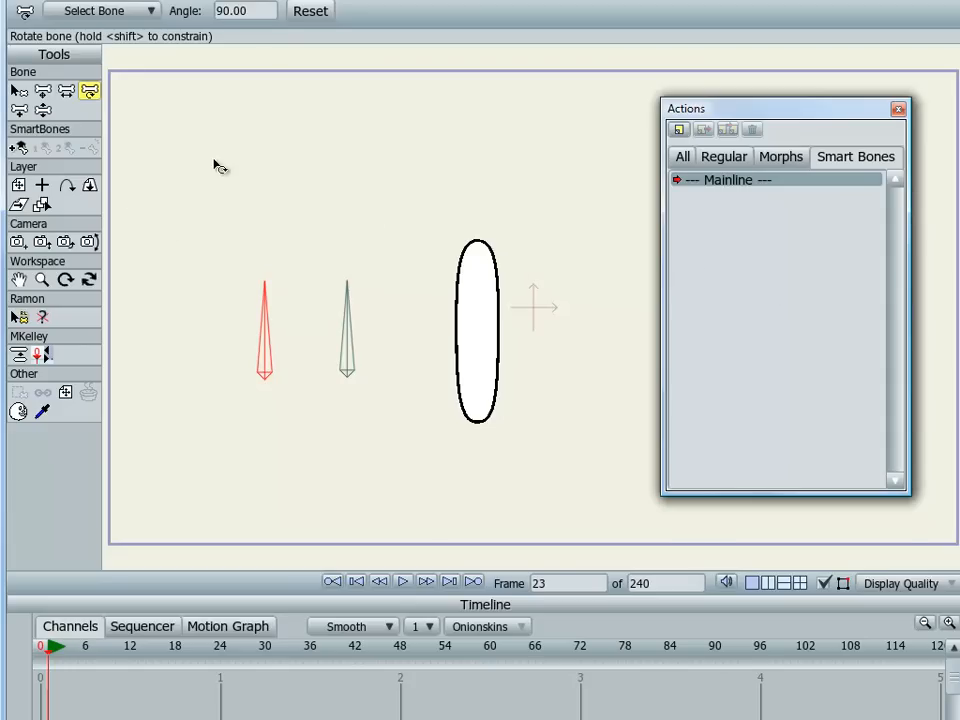
mouse_move(365, 240)
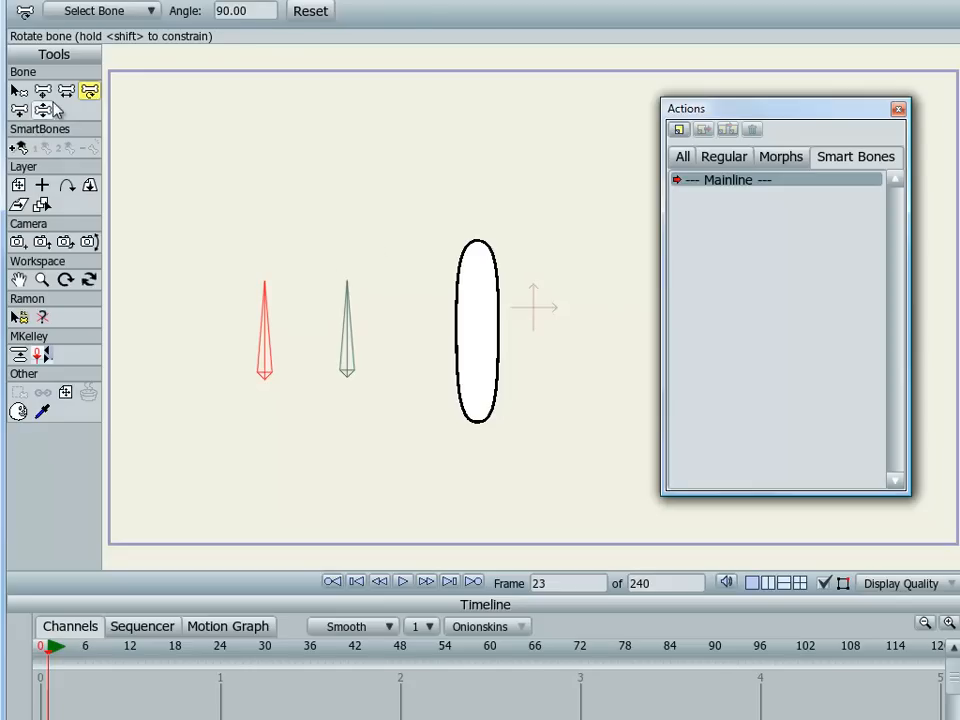
Return the timeline to frame 0 and select the red bone named Something
left_click(42, 90)
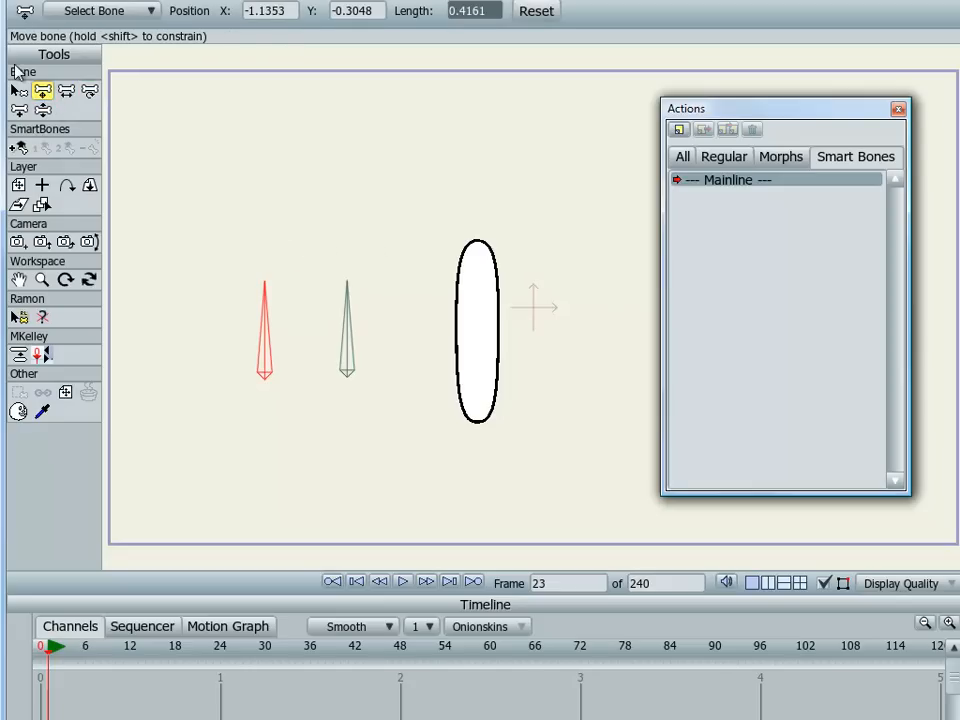
mouse_move(250, 337)
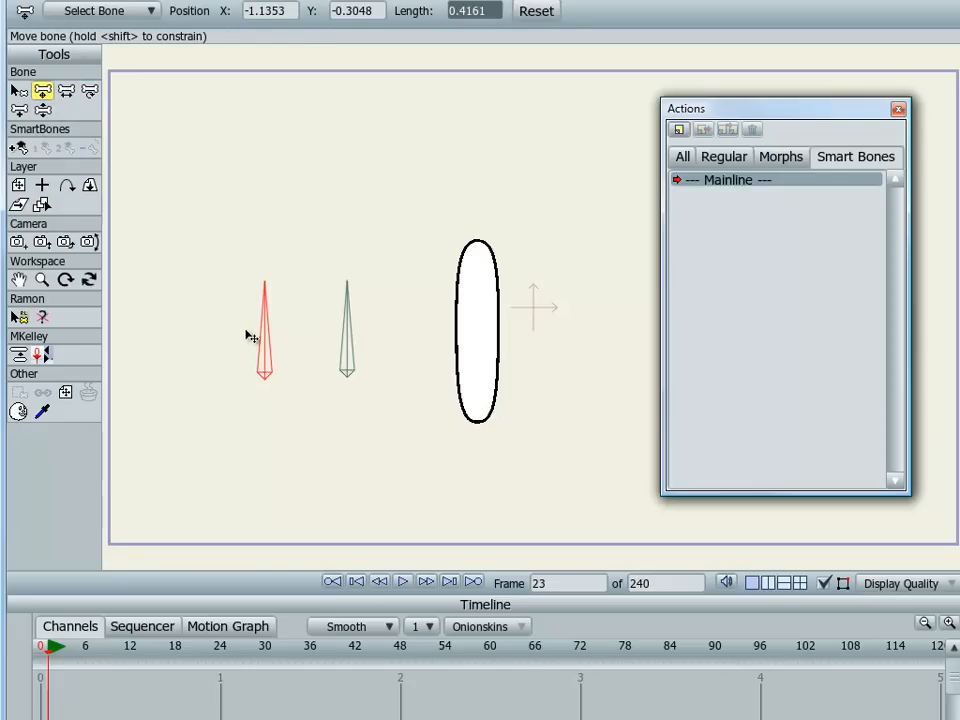
mouse_move(287, 317)
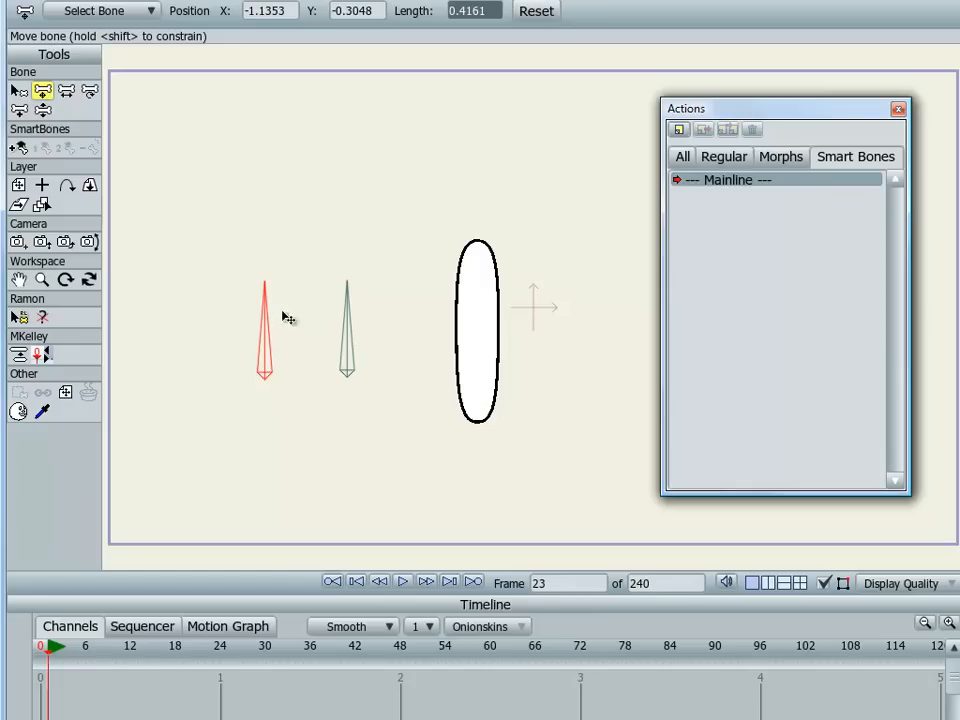
left_click(355, 581)
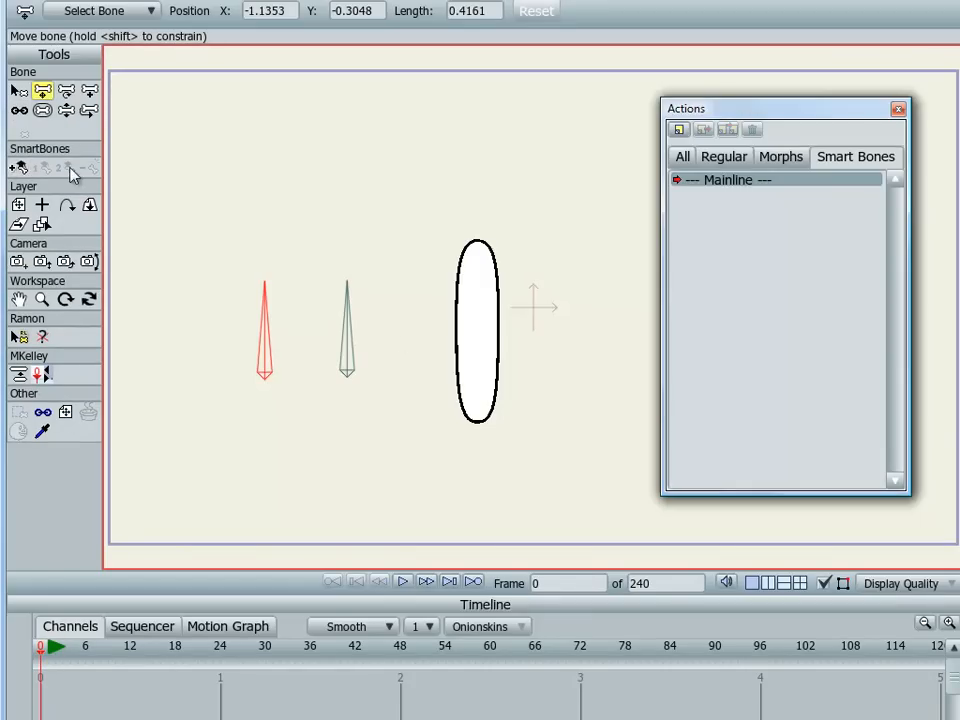
mouse_move(85, 178)
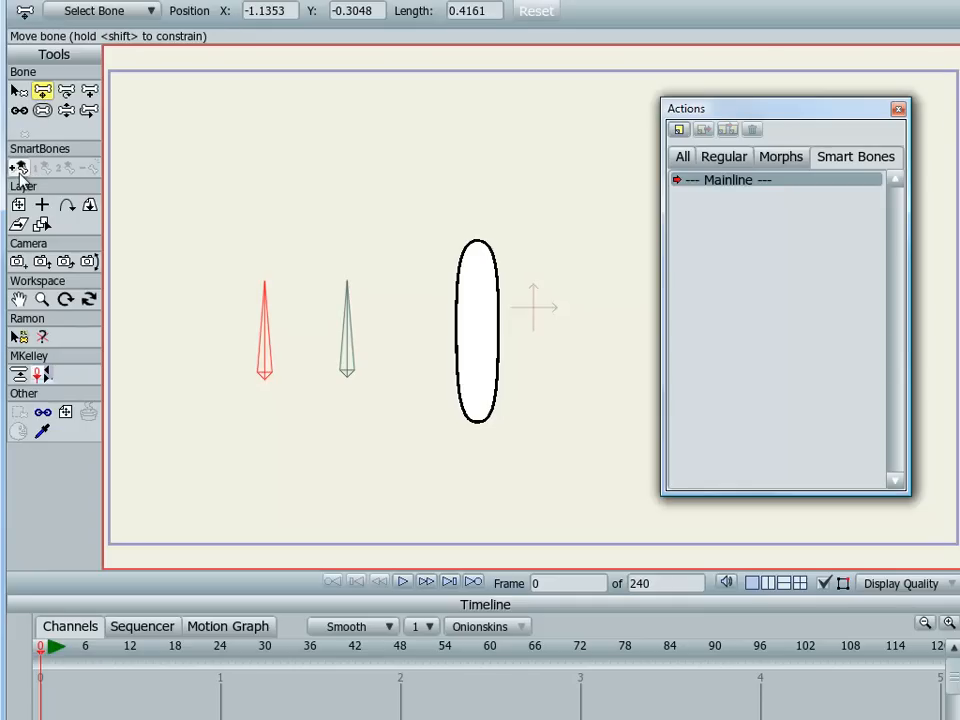
mouse_move(17, 168)
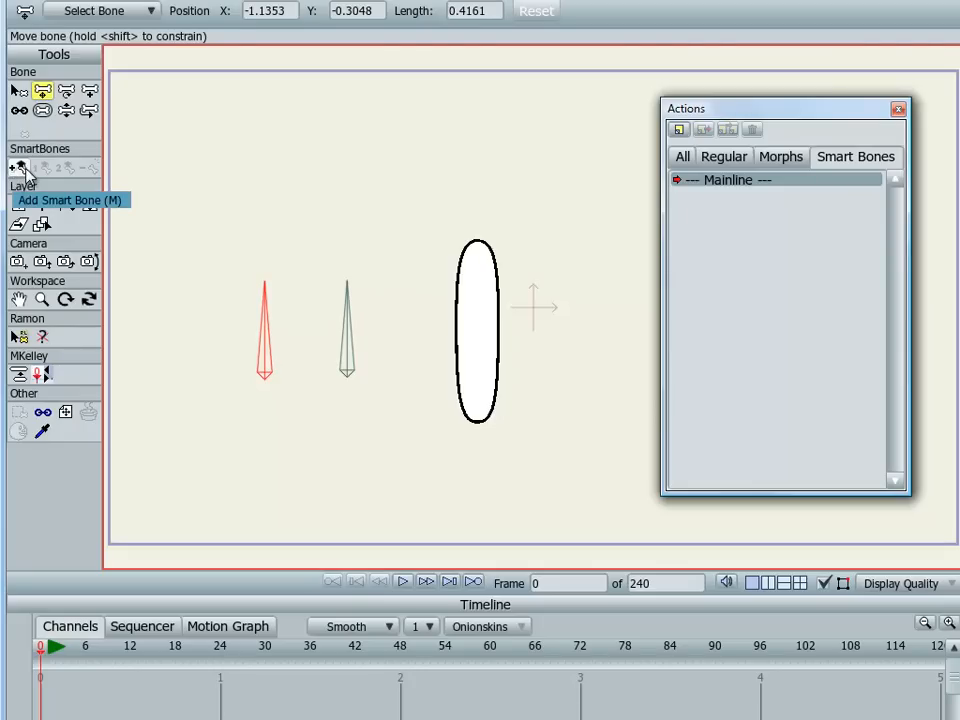
mouse_move(43, 112)
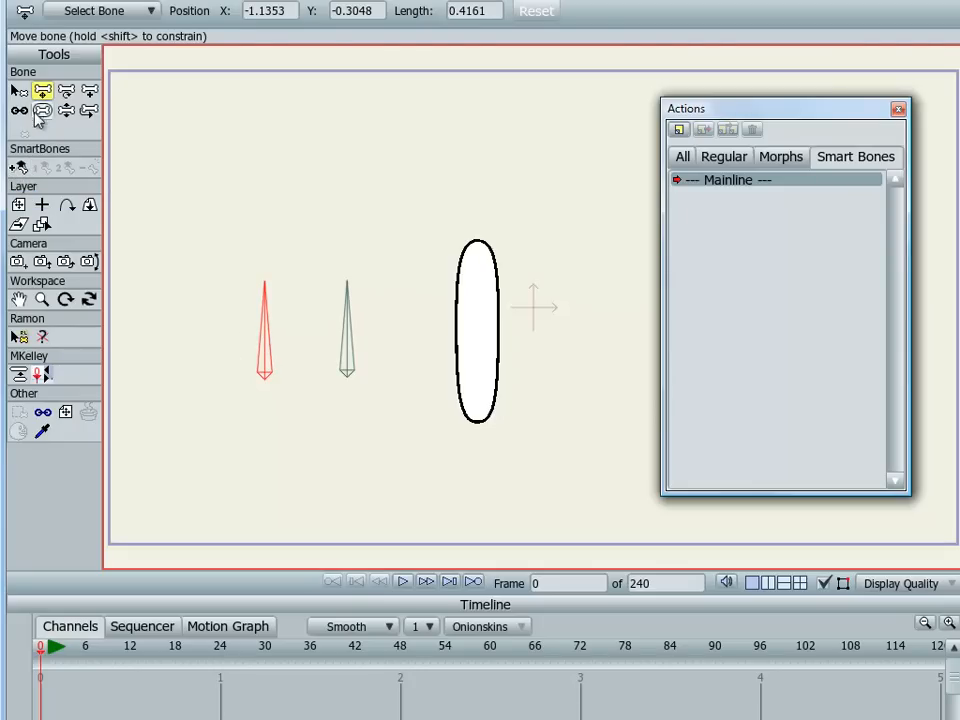
left_click(42, 89)
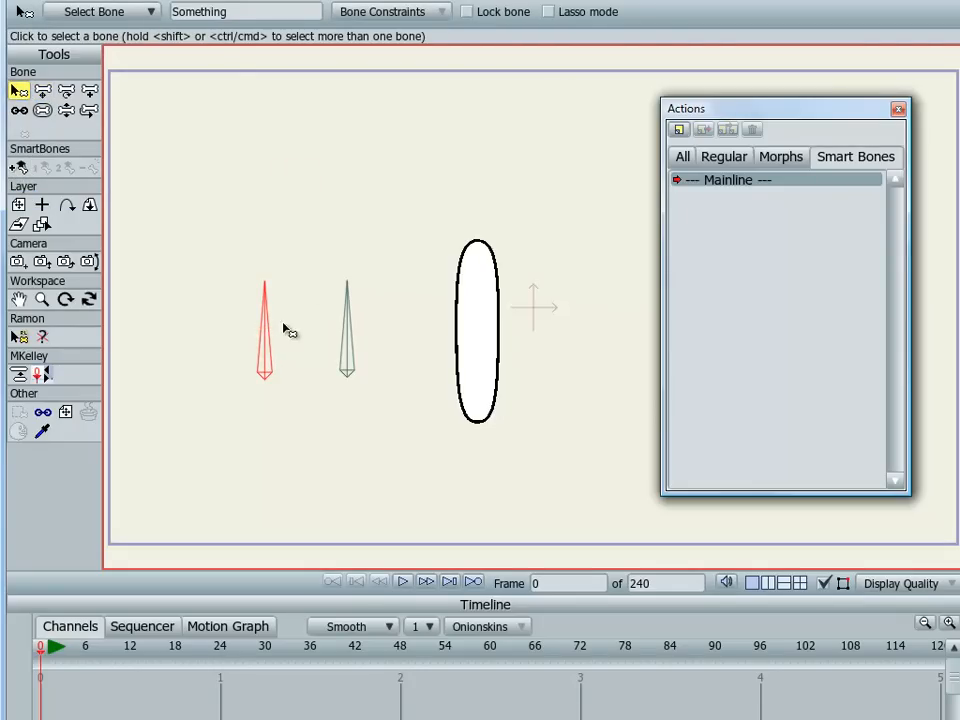
mouse_move(383, 302)
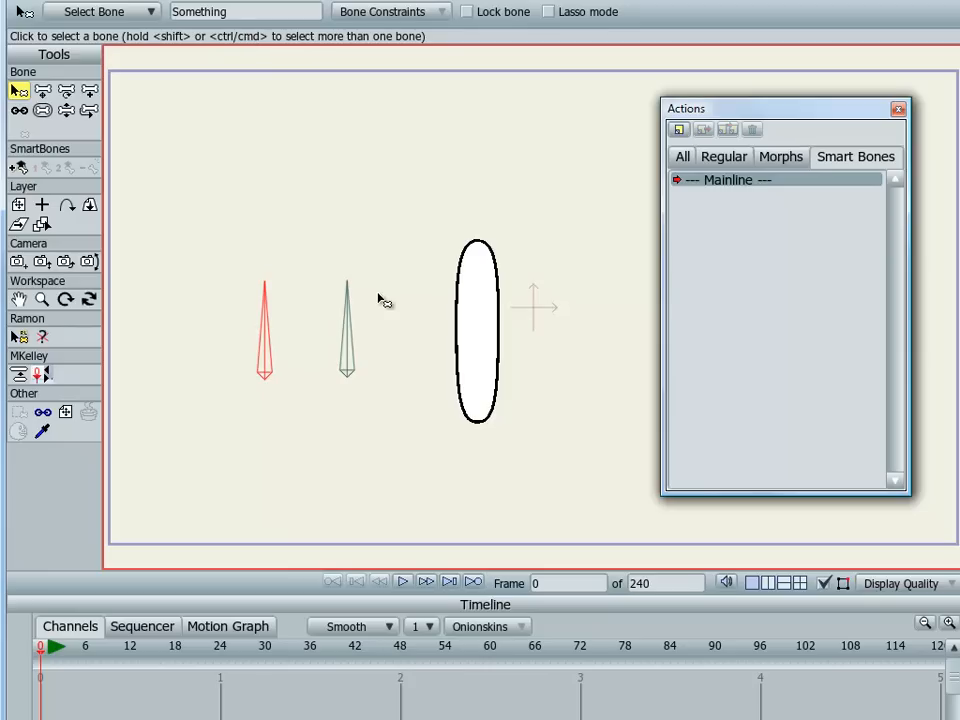
left_click(347, 330)
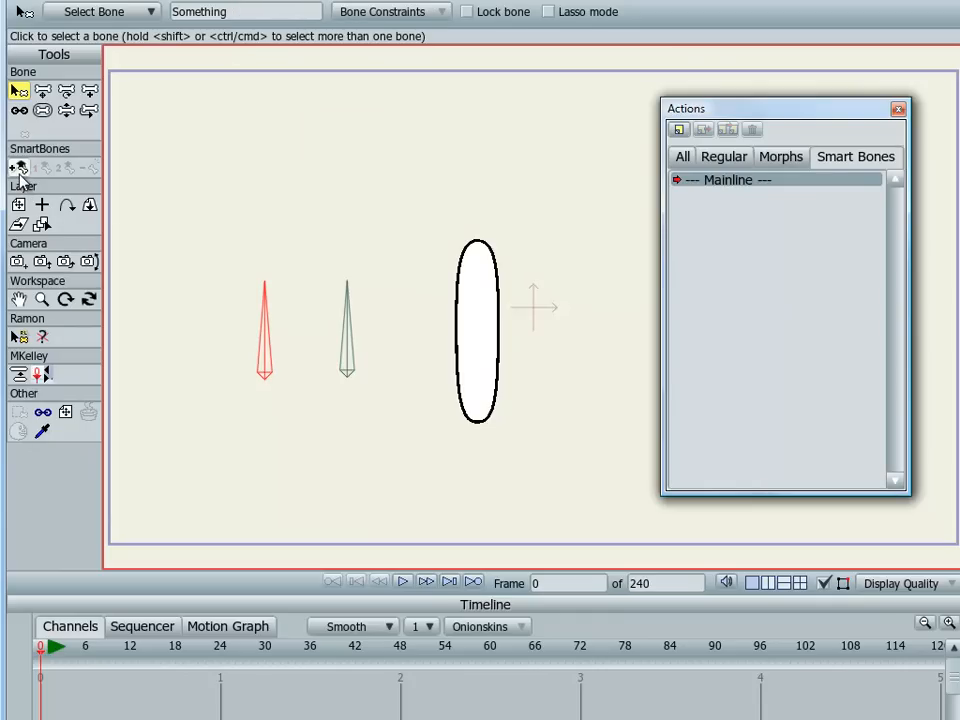
Create a smart bone action named Something for the red bone
left_click(18, 167)
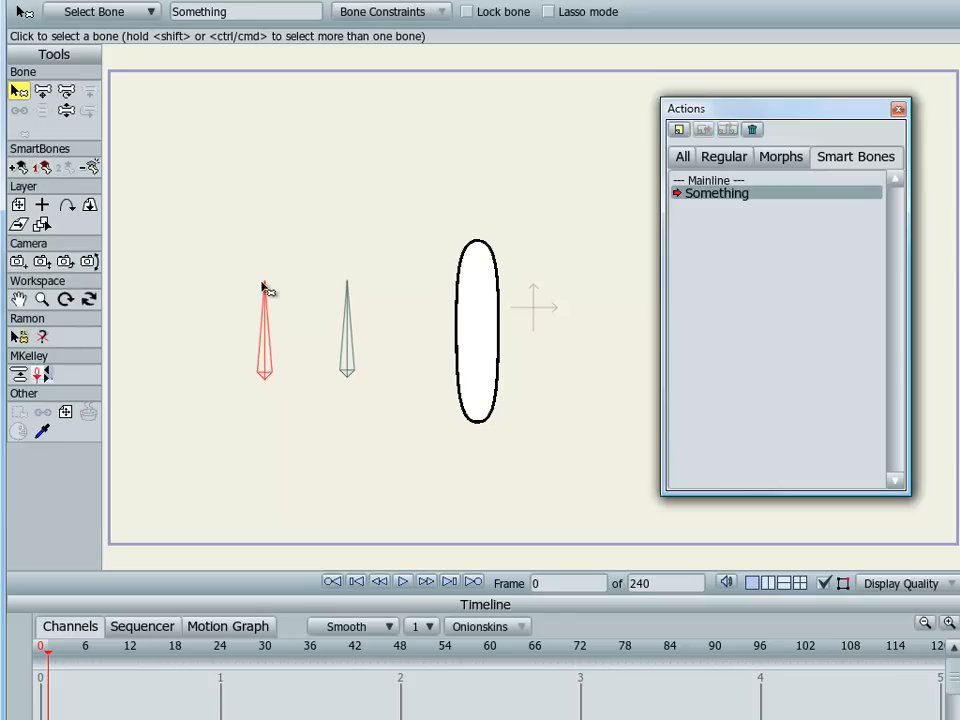
mouse_move(760, 200)
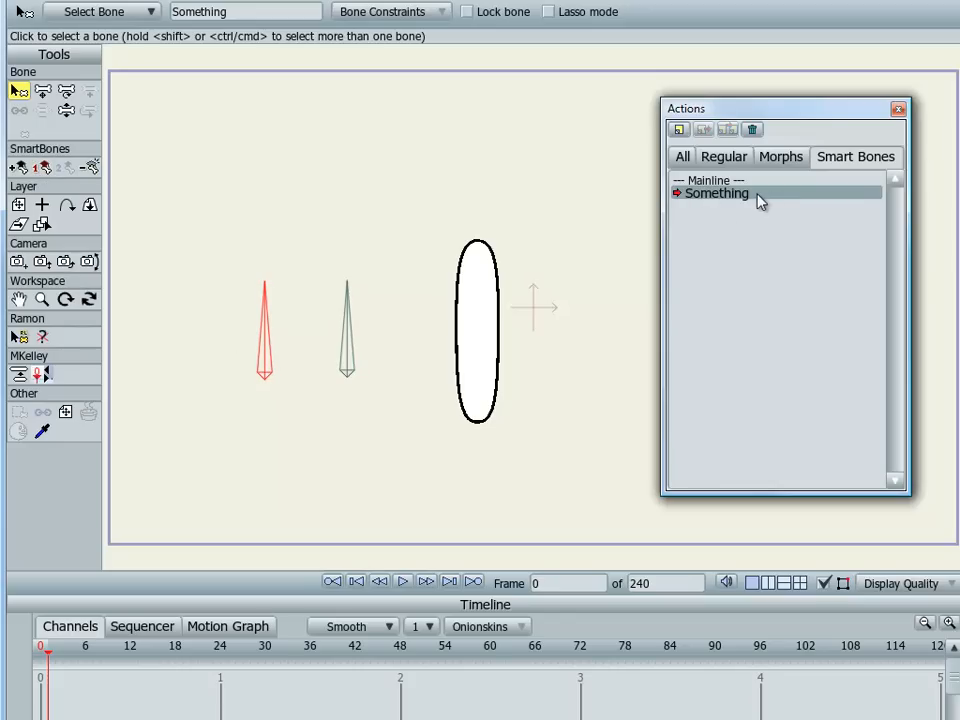
mouse_move(308, 140)
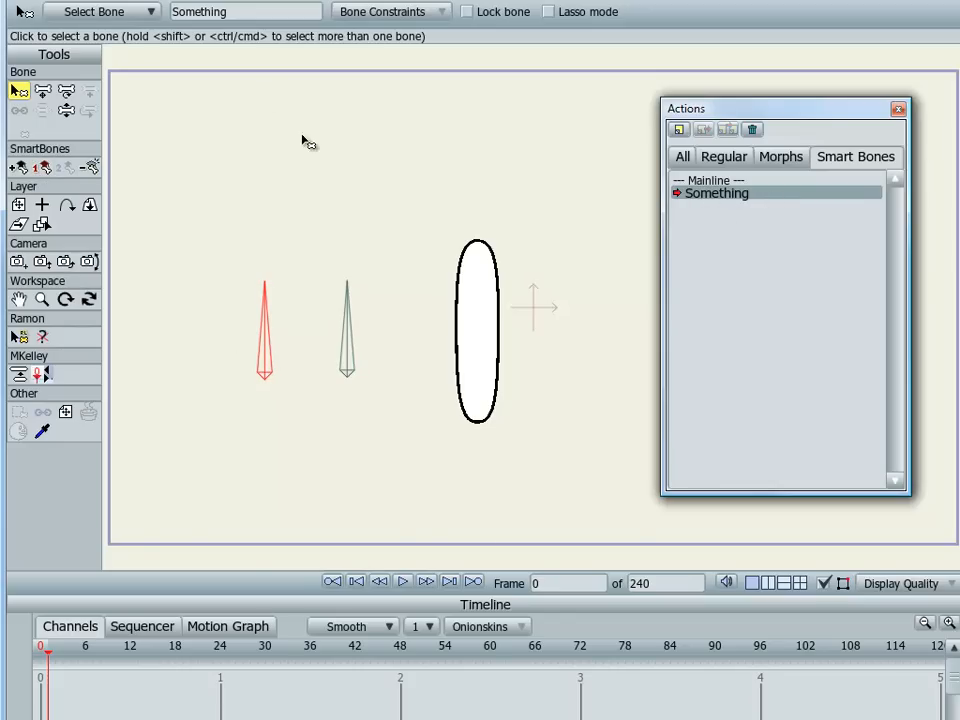
mouse_move(88, 697)
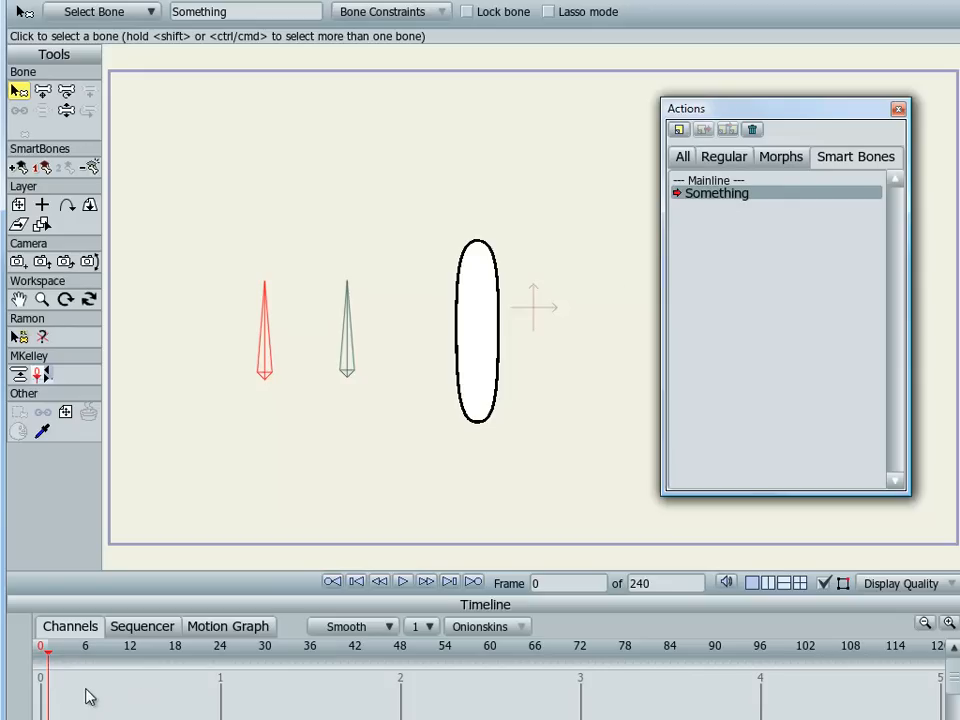
mouse_move(280, 315)
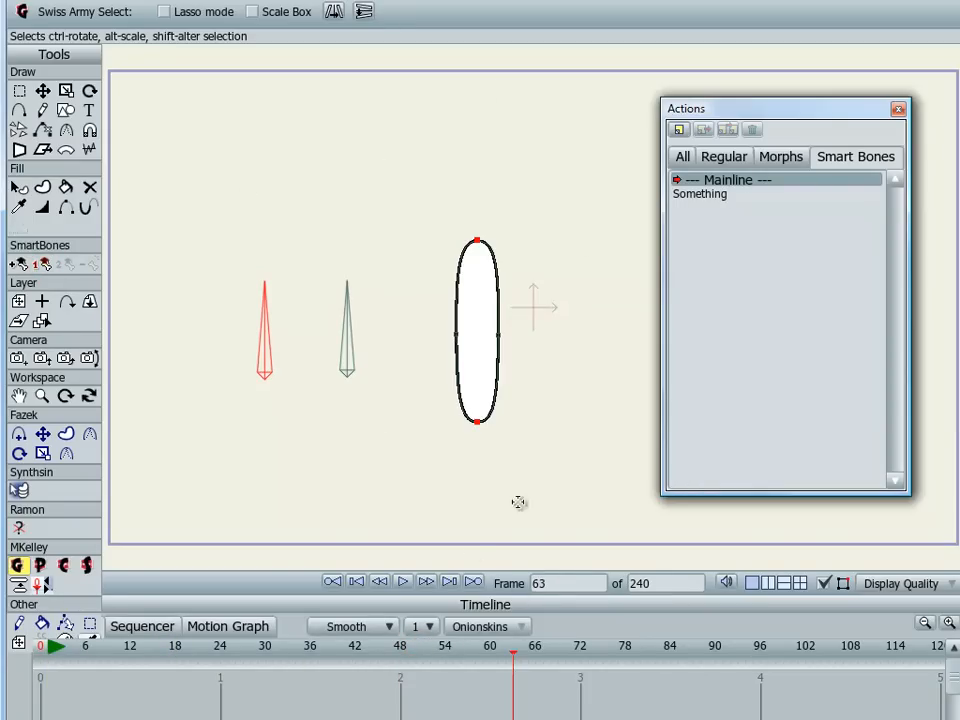
mouse_move(368, 368)
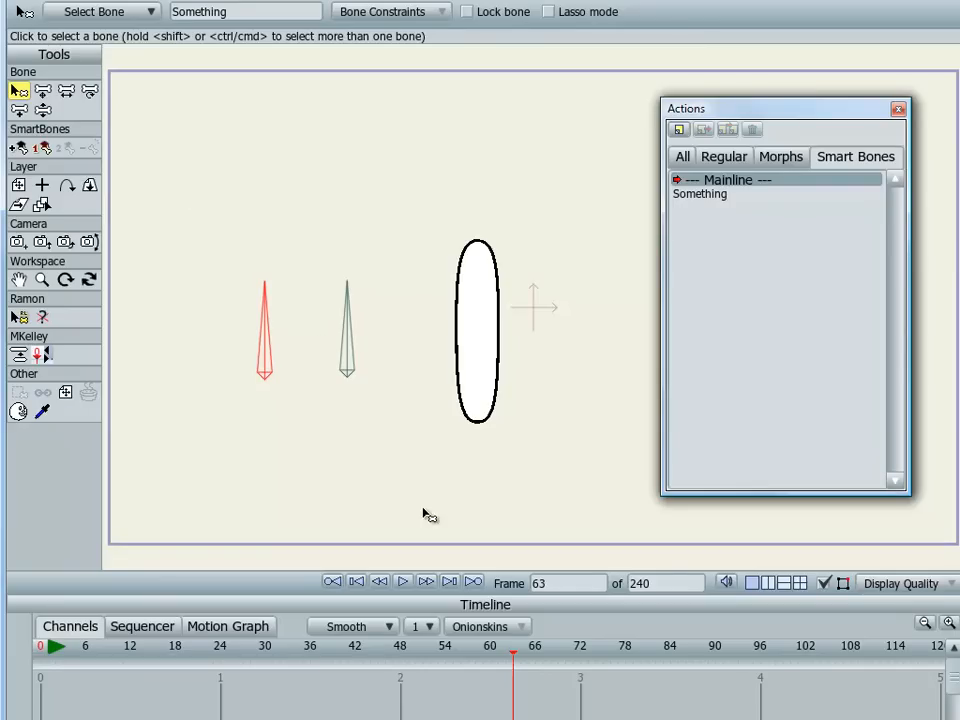
mouse_move(18, 148)
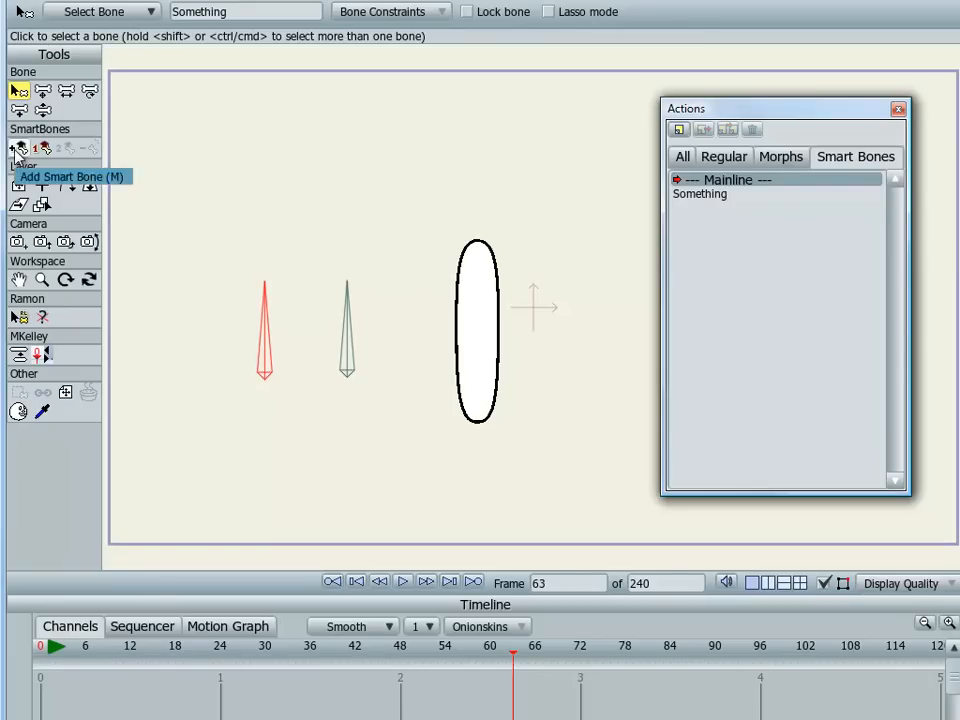
Add smart bone action Something 2, toggle between actions, and set the timeline to frame 29
left_click(66, 148)
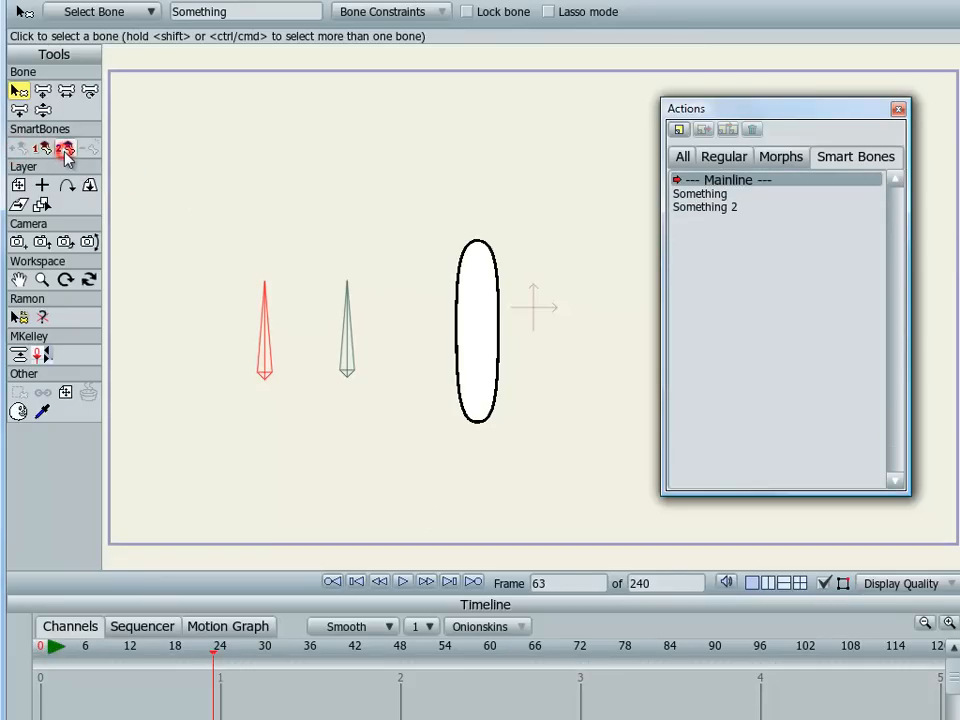
left_click(716, 193)
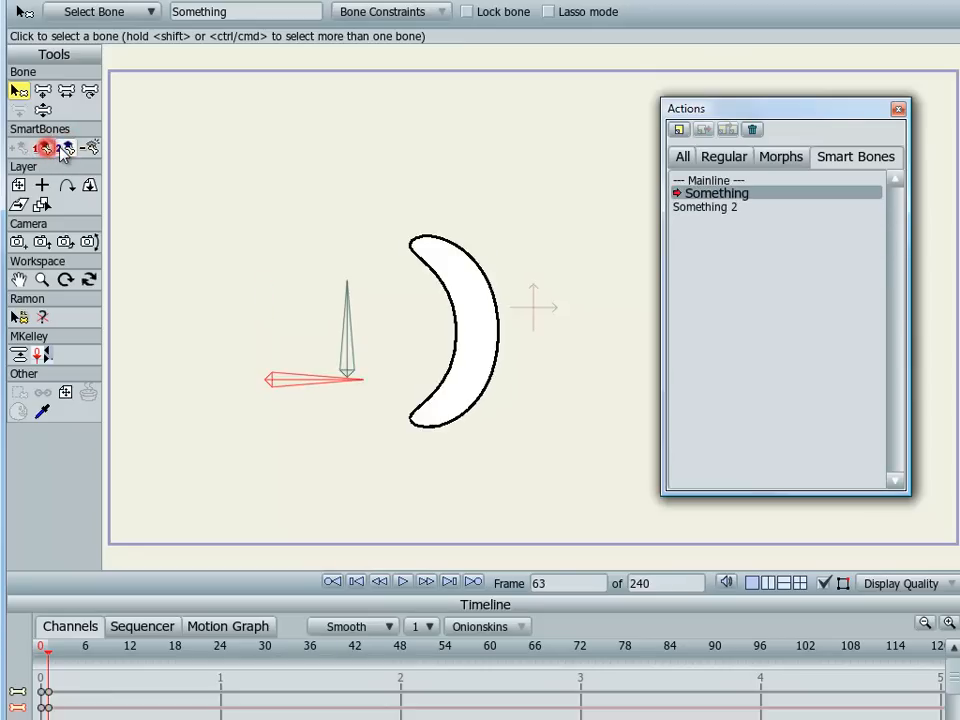
left_click(728, 179)
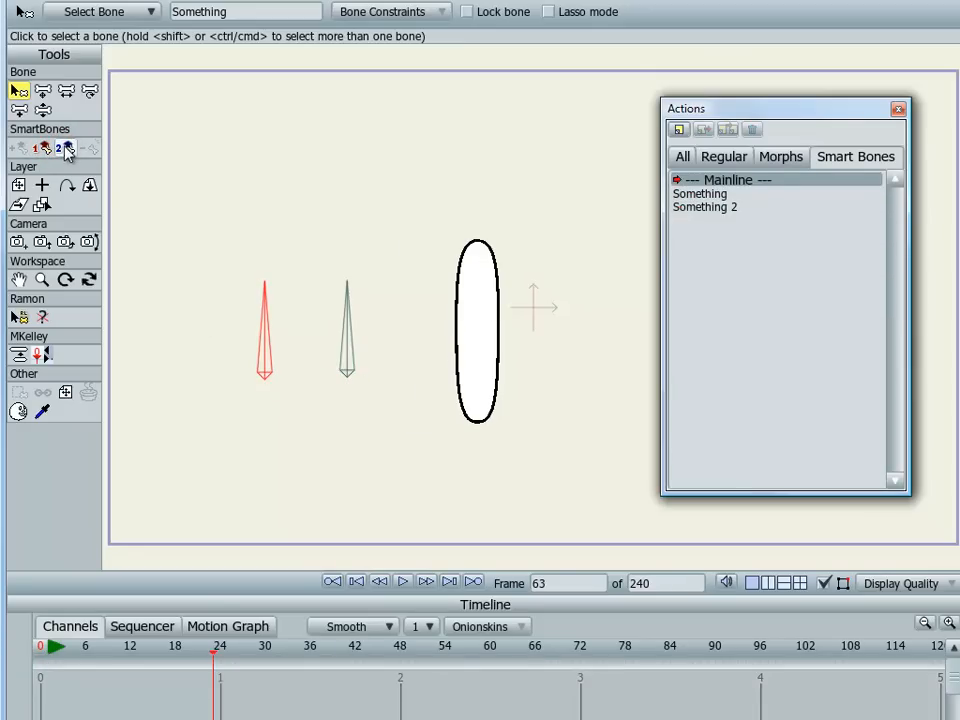
left_click(722, 206)
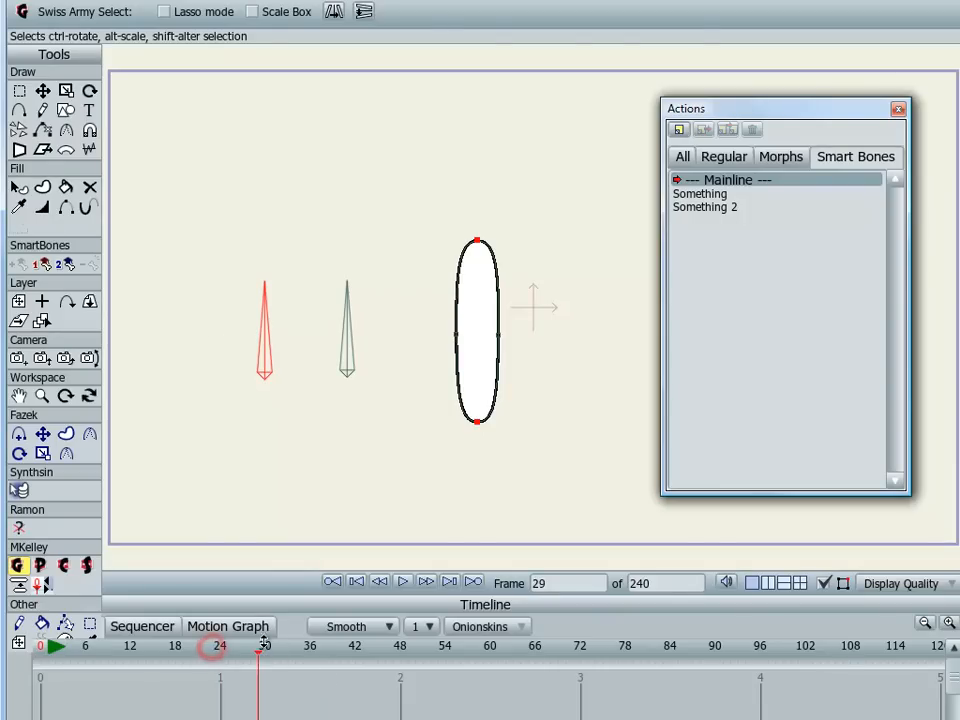
left_click(18, 453)
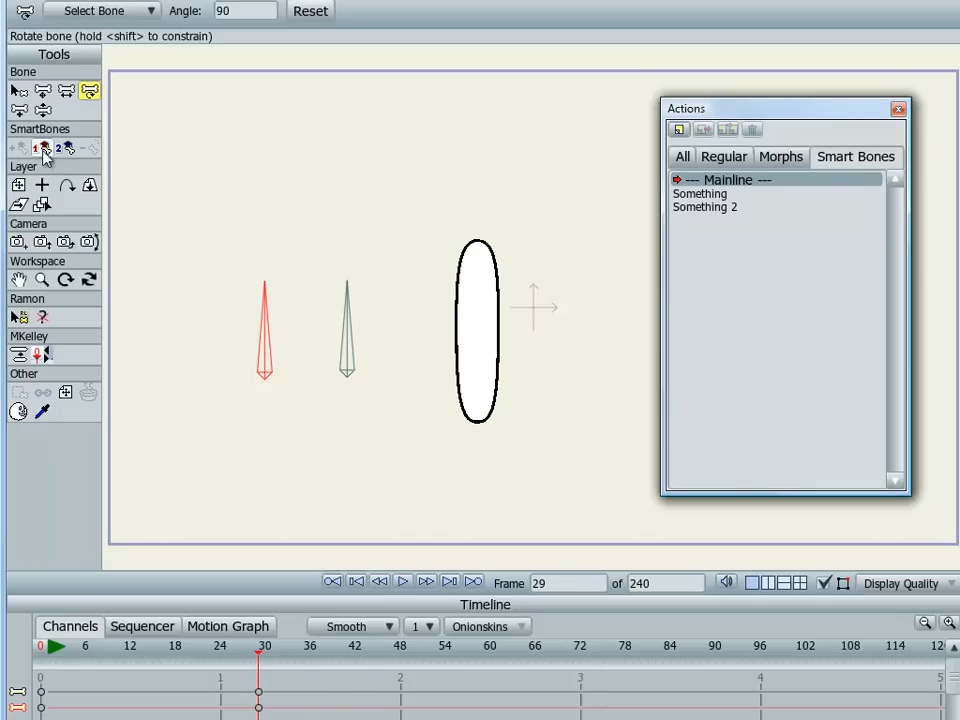
Delete the Something 2 action and return to the first frame
left_click(722, 206)
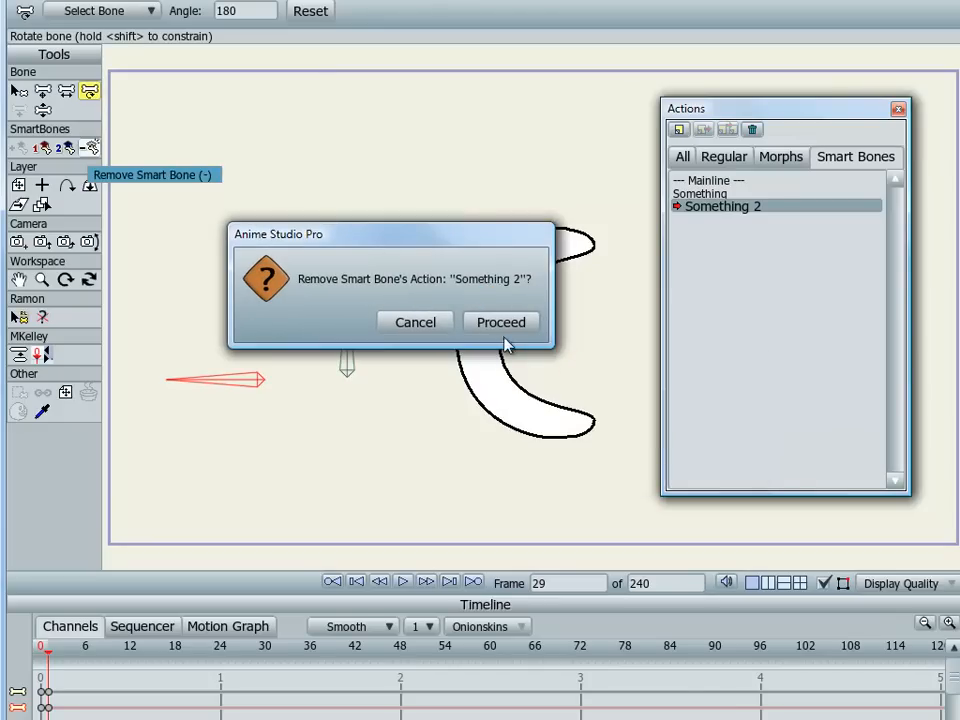
left_click(500, 322)
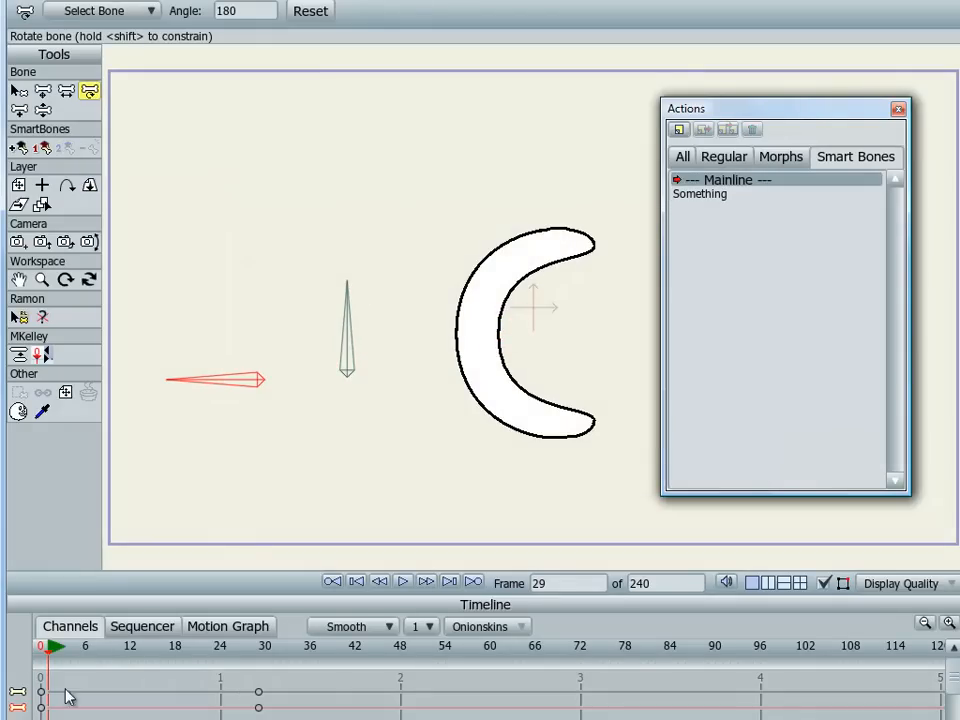
left_click(40, 645)
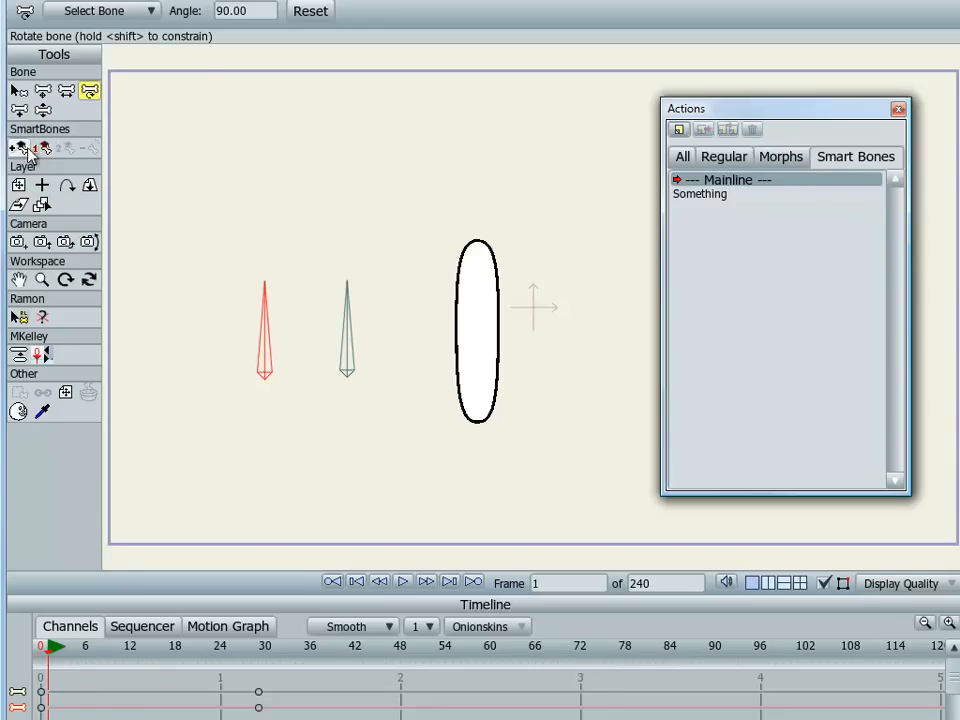
Add a new smart bone action and delete the Something action
left_click(679, 129)
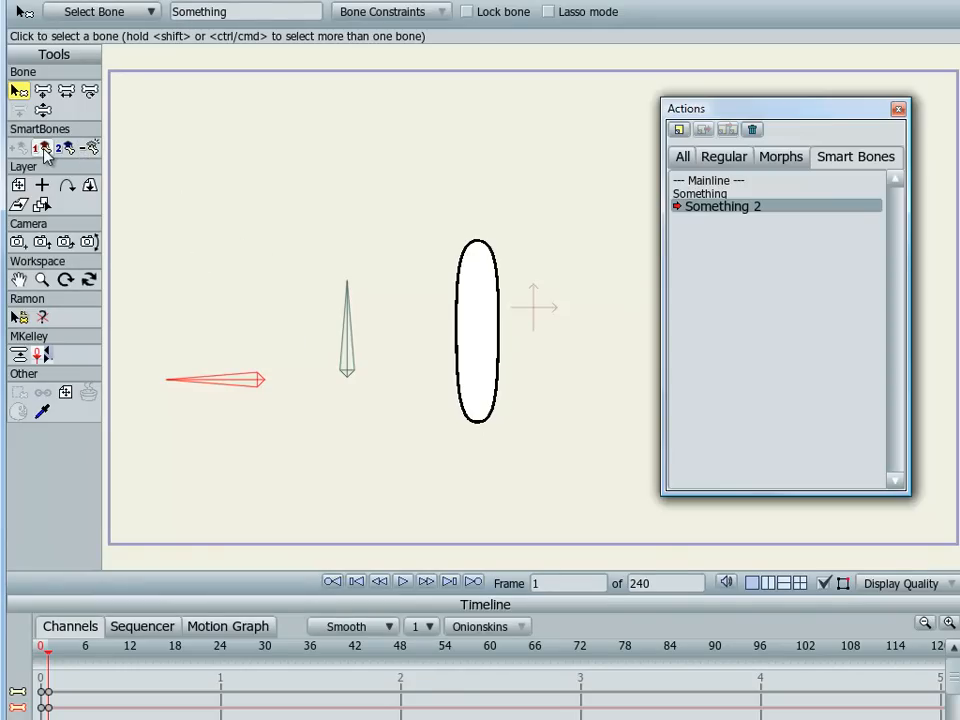
mouse_move(46, 147)
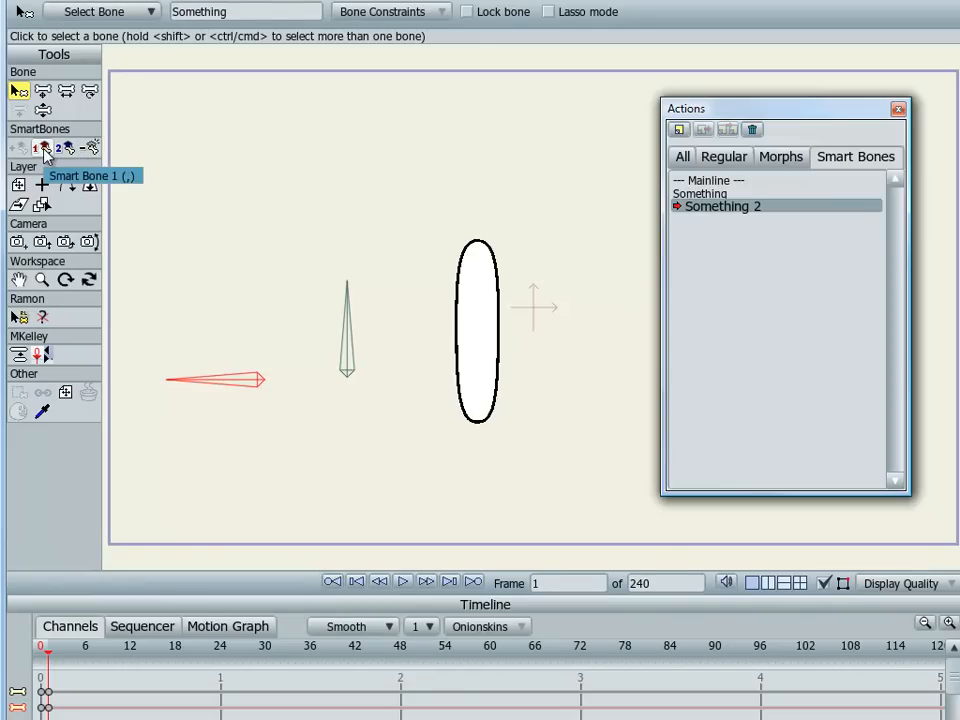
mouse_move(66, 148)
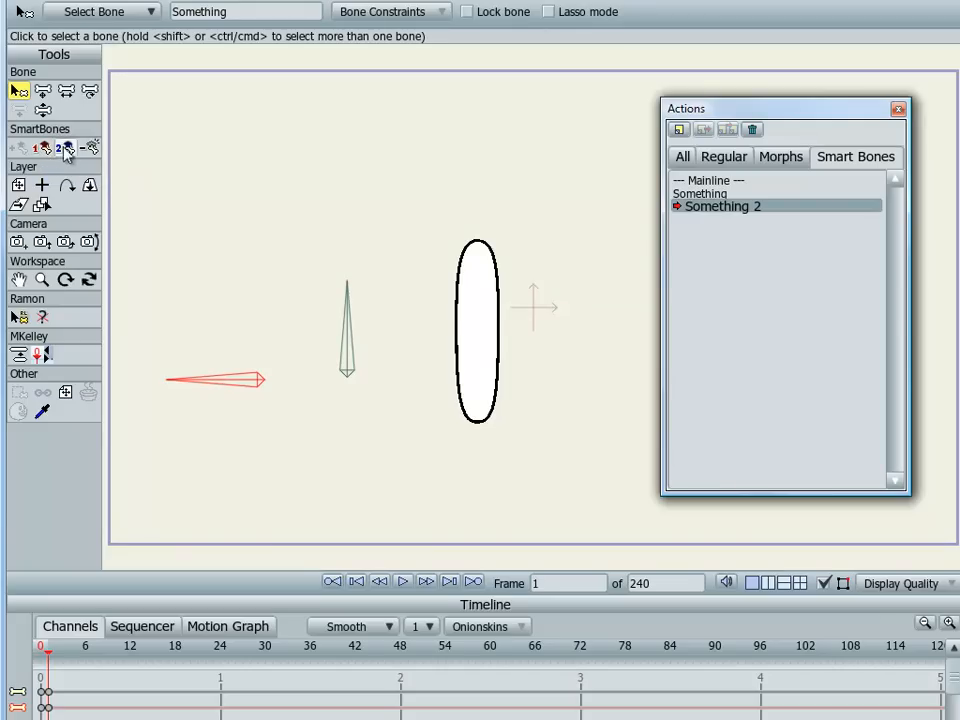
left_click(65, 148)
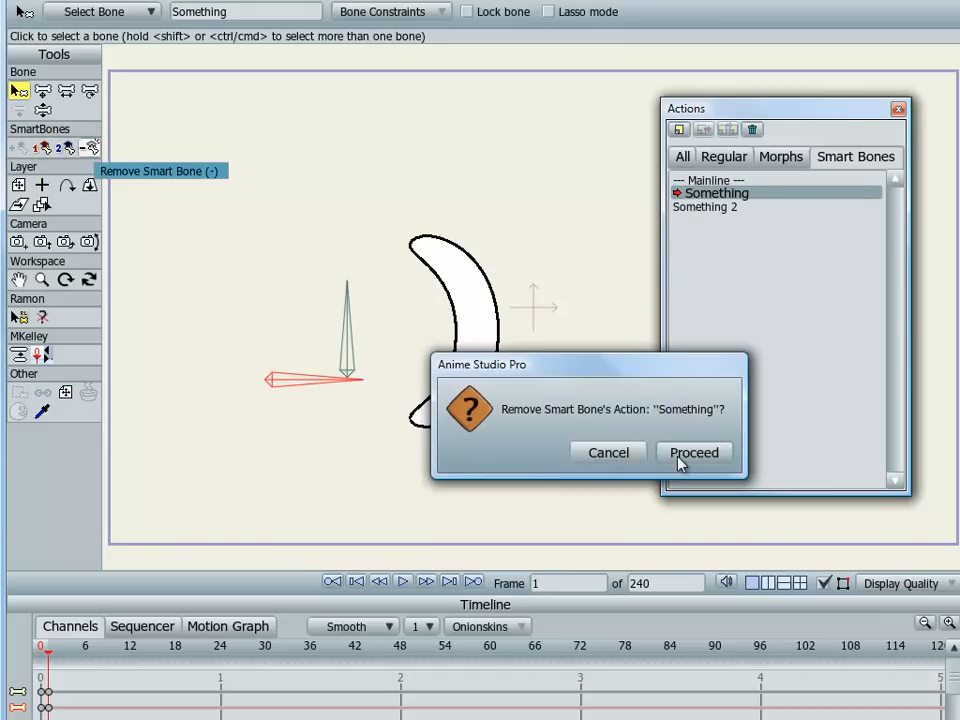
left_click(693, 452)
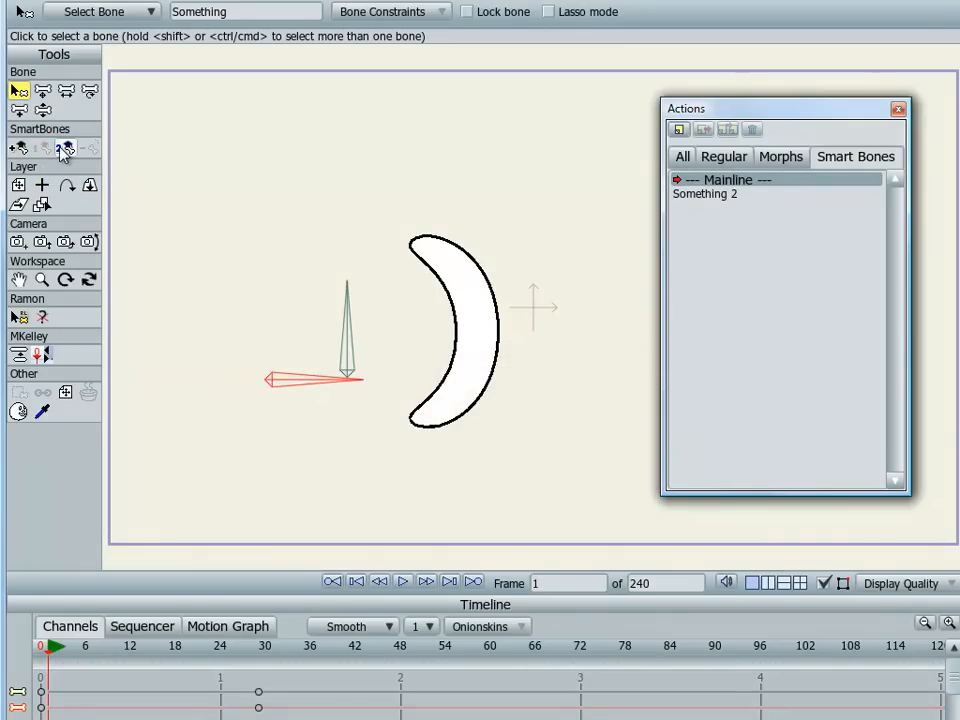
Bend the oval inside Something and Something 2, then return to Mainline
left_click(715, 193)
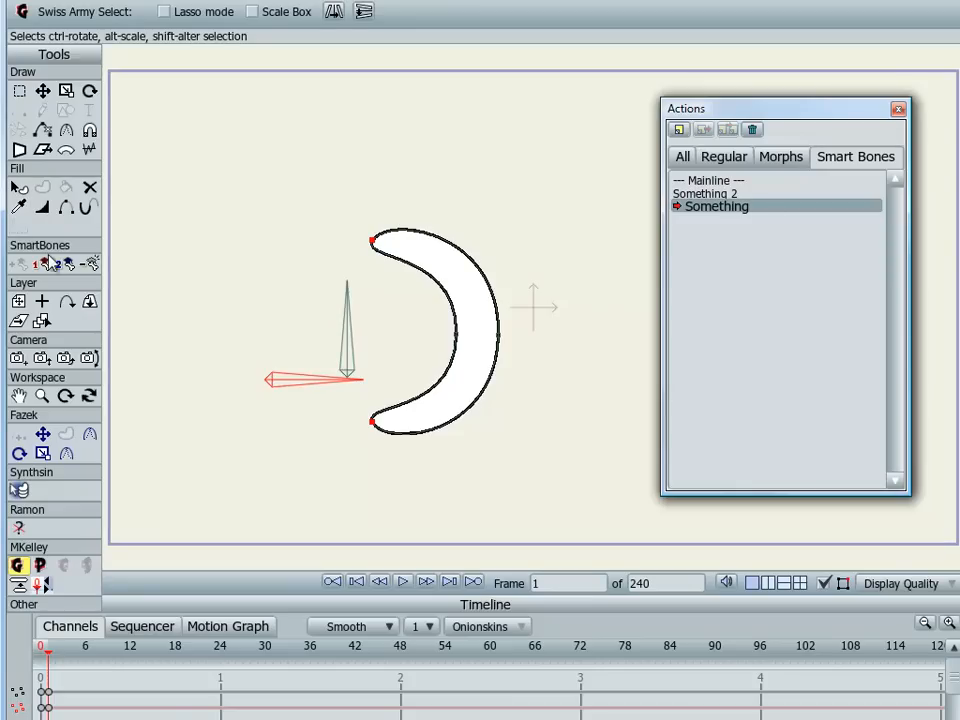
left_click(720, 193)
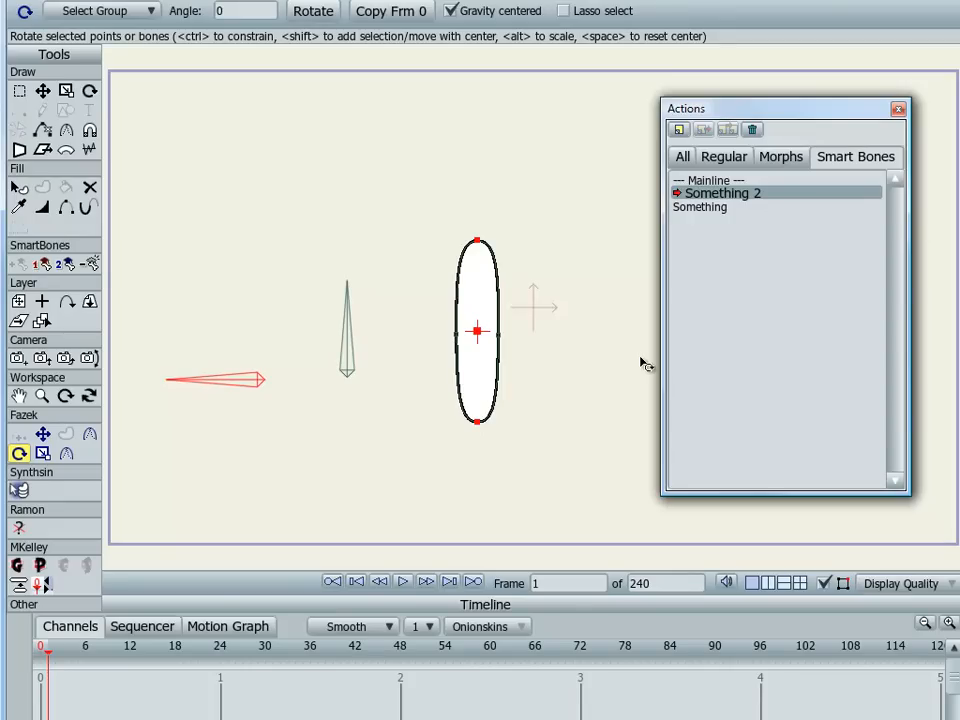
left_click(19, 263)
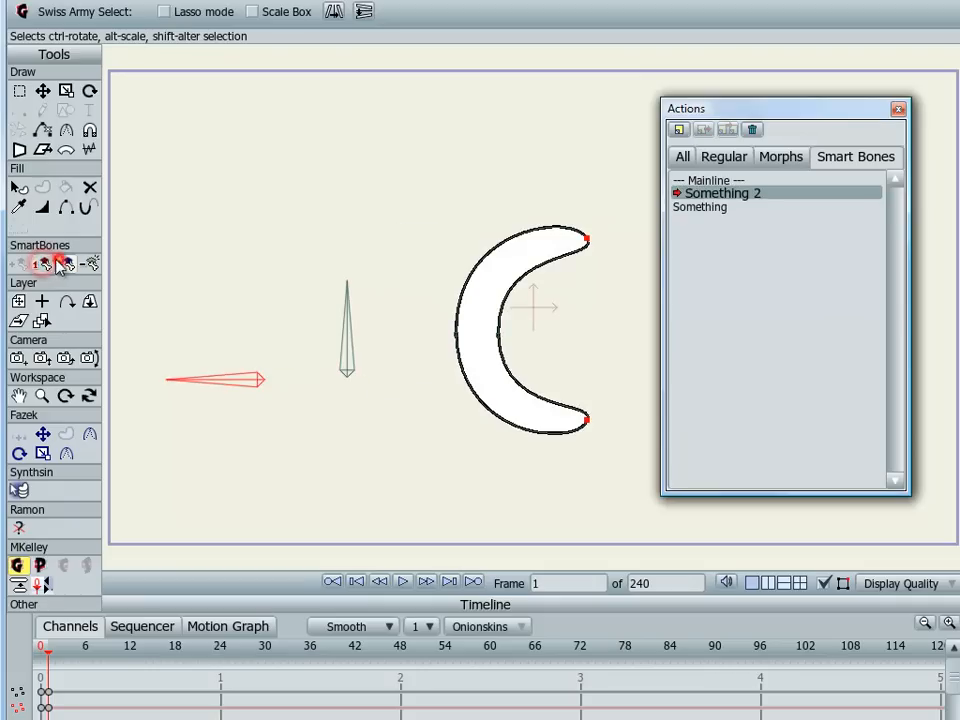
left_click(716, 206)
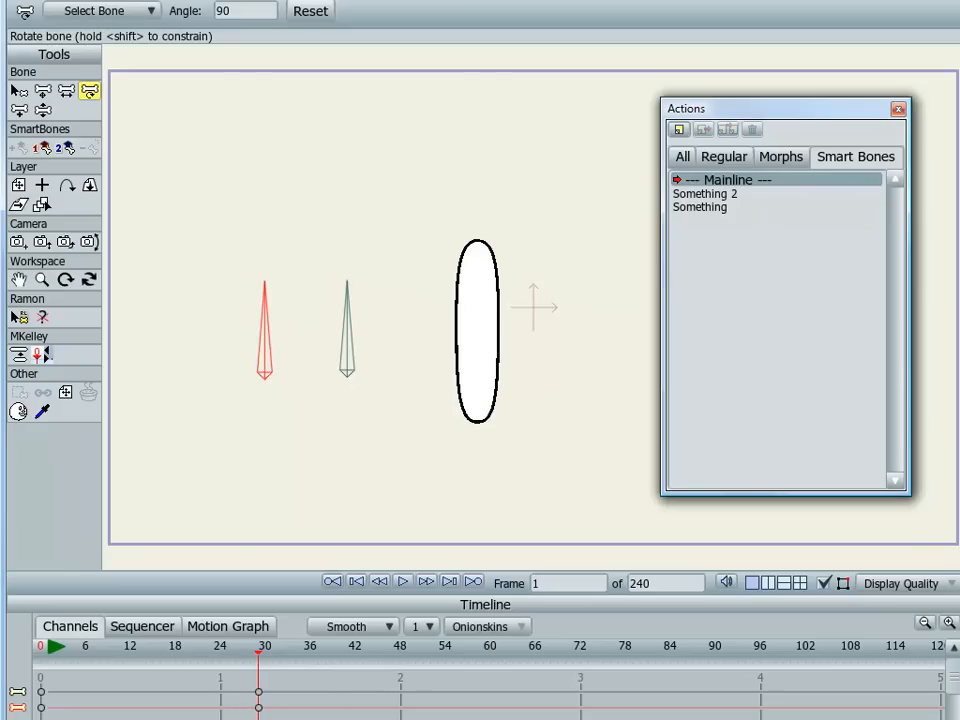
mouse_move(505, 349)
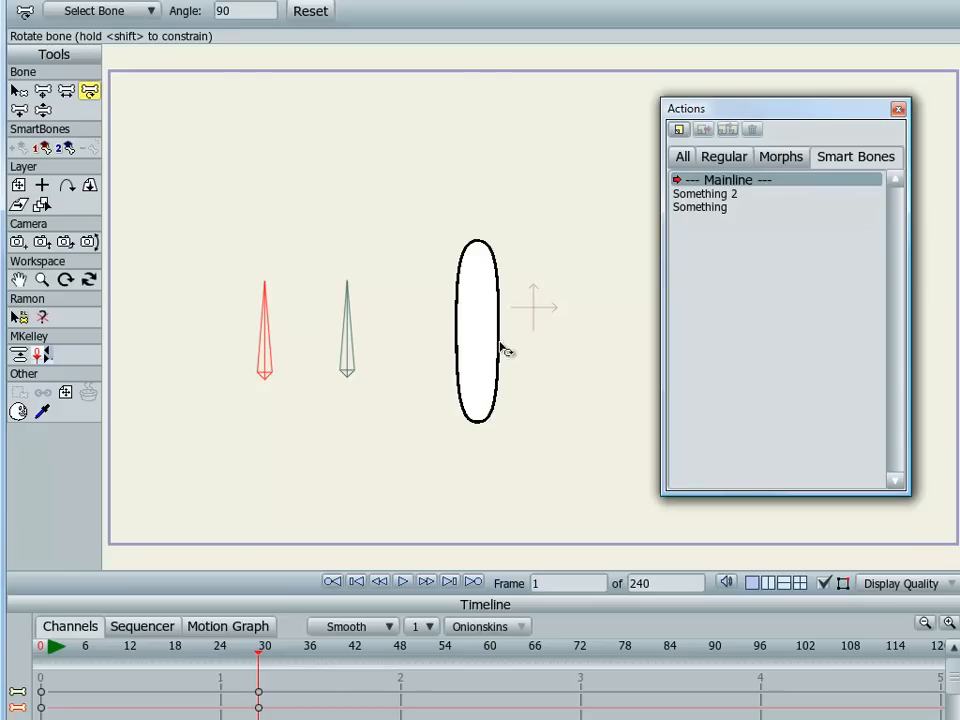
mouse_move(242, 310)
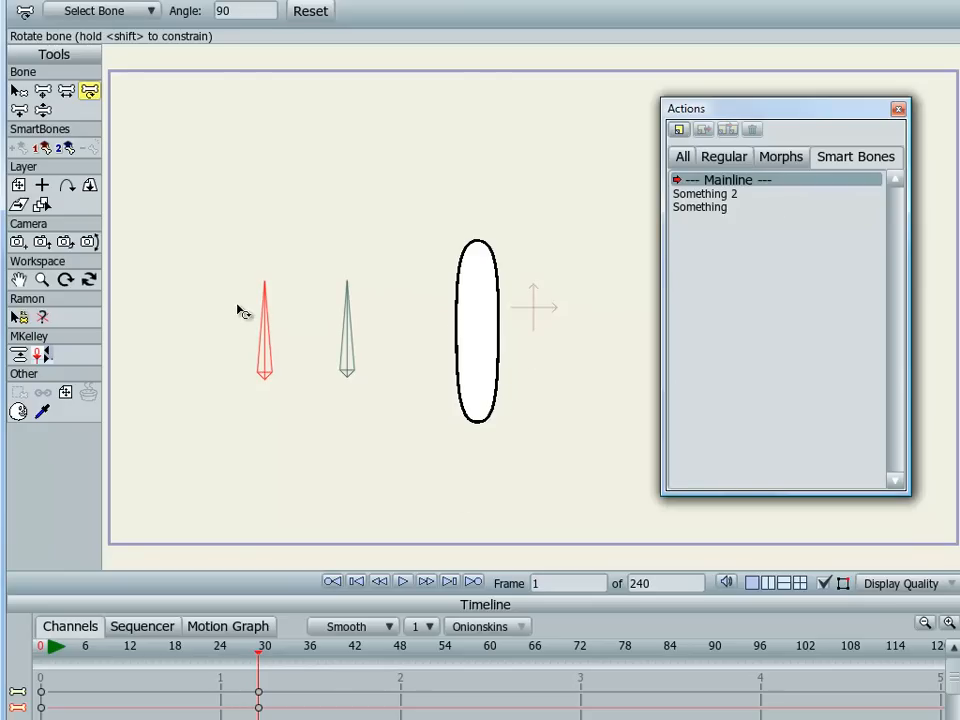
mouse_move(105, 158)
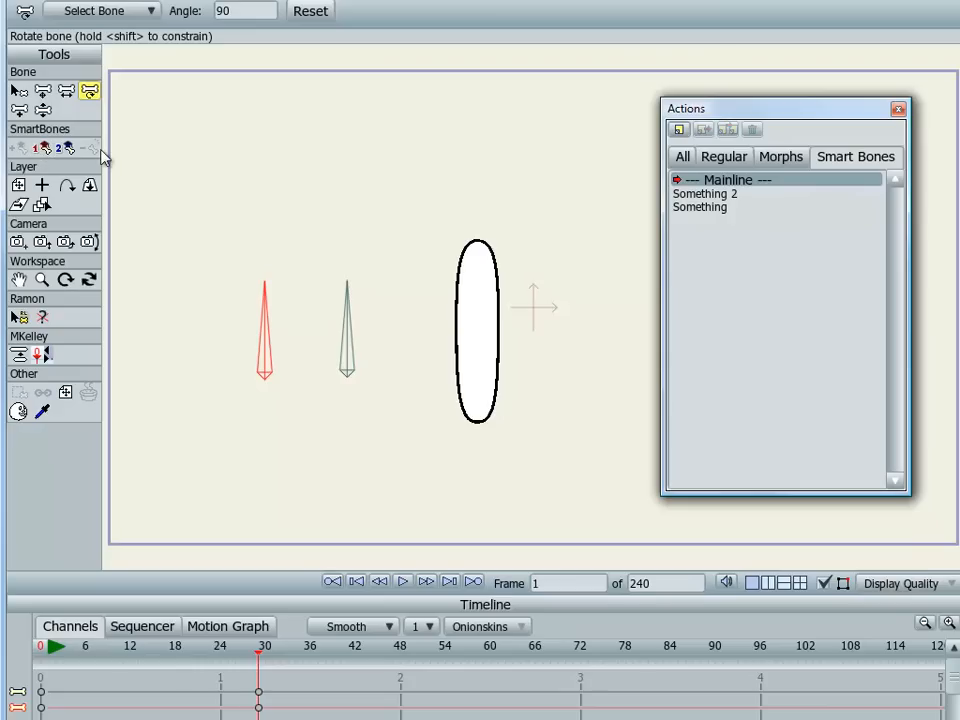
mouse_move(90, 148)
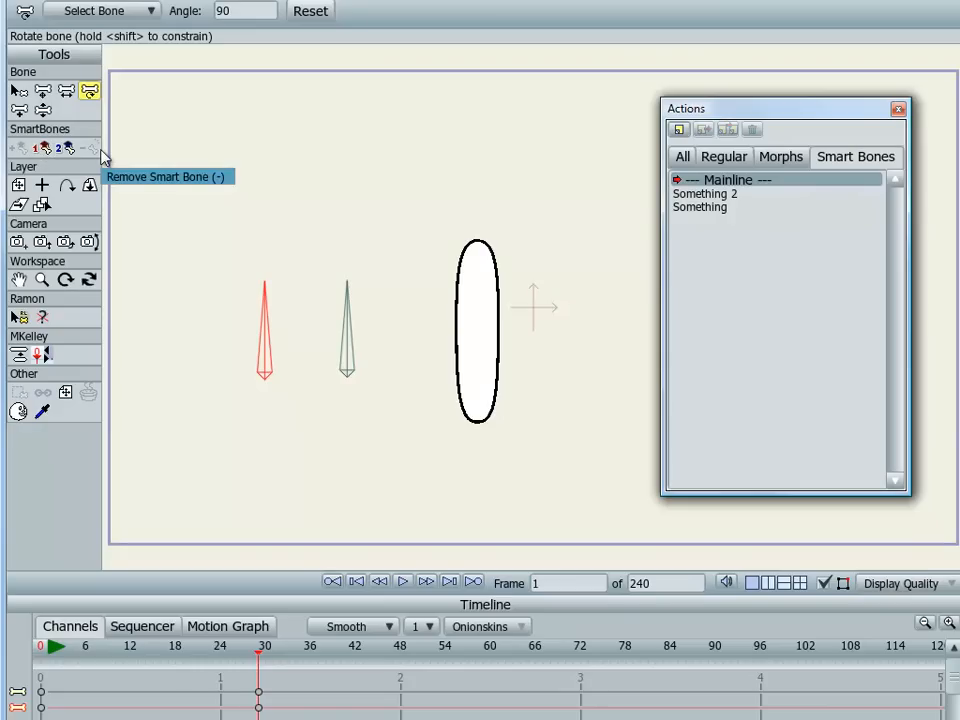
mouse_move(100, 158)
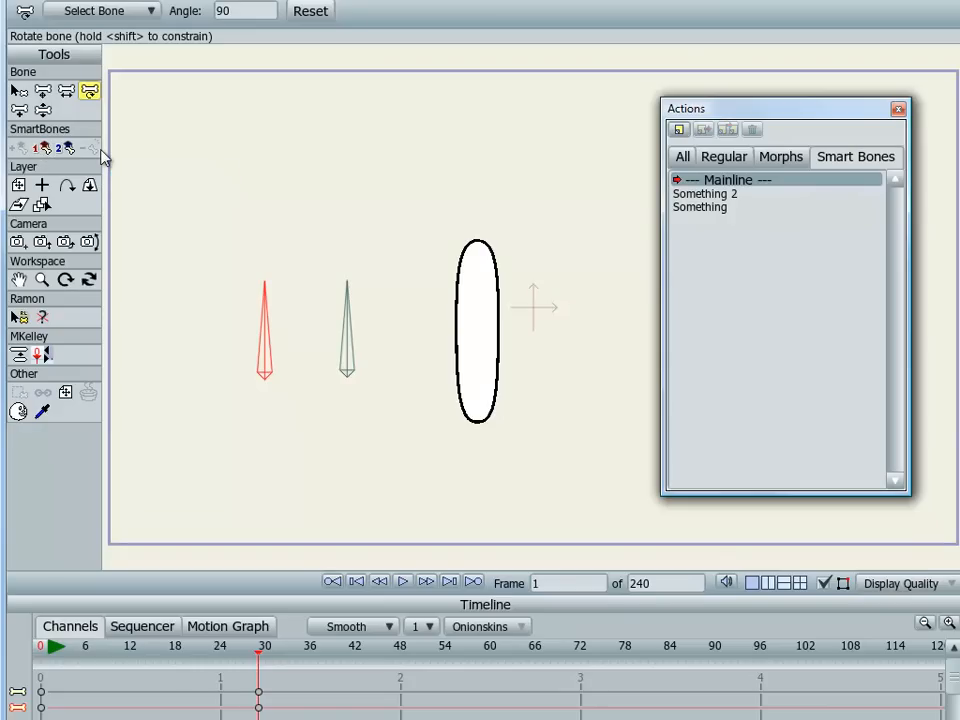
mouse_move(90, 148)
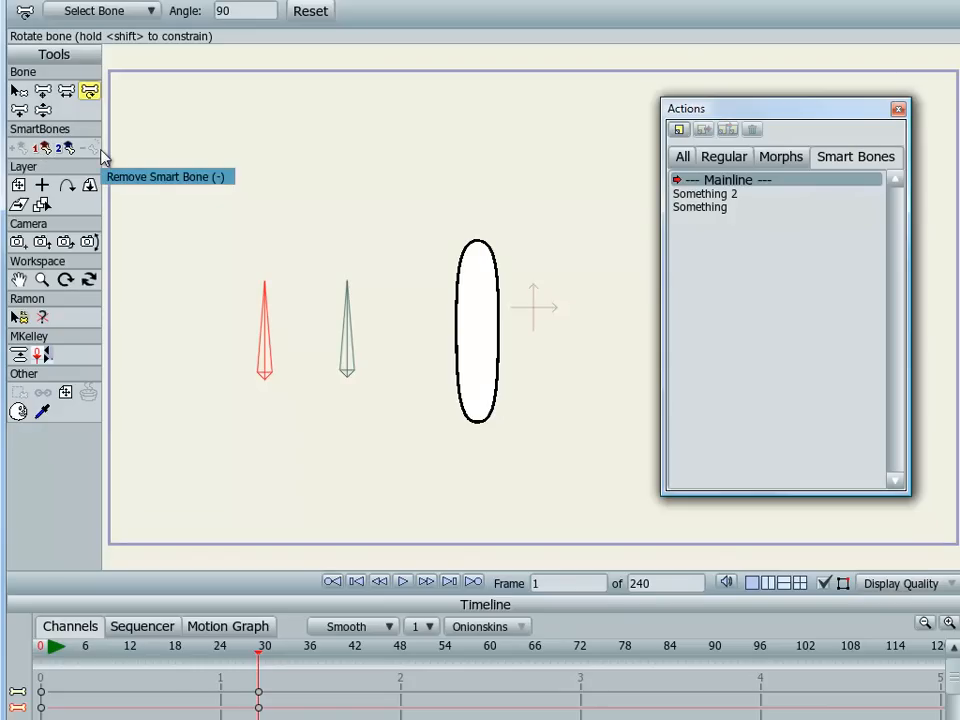
mouse_move(340, 295)
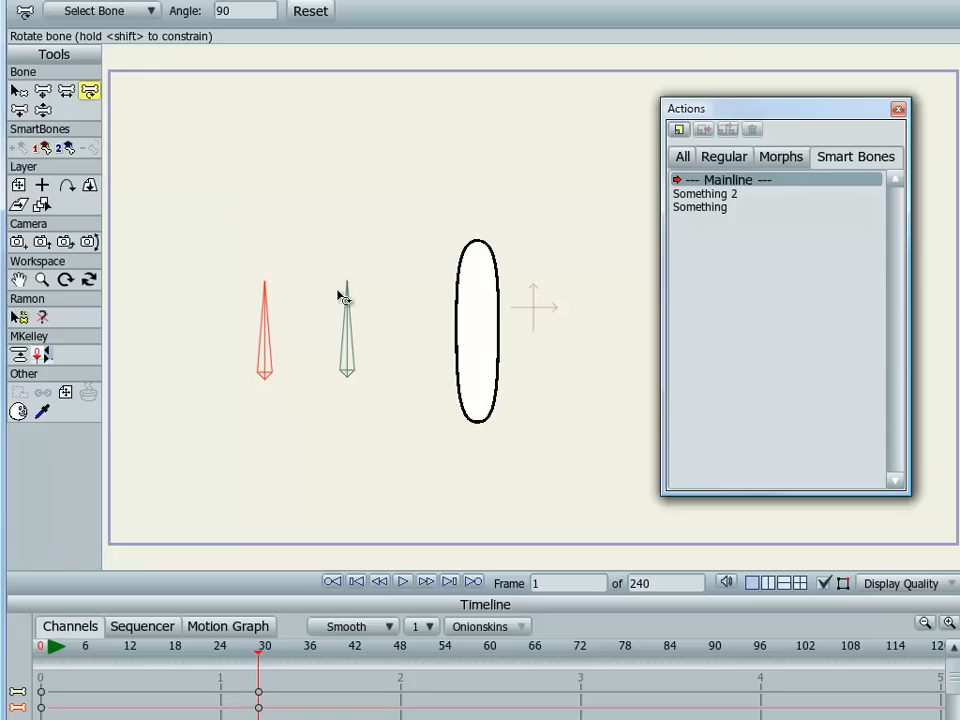
Select bone B2, pose it in the B2 2 action, and return to Mainline
left_click(18, 90)
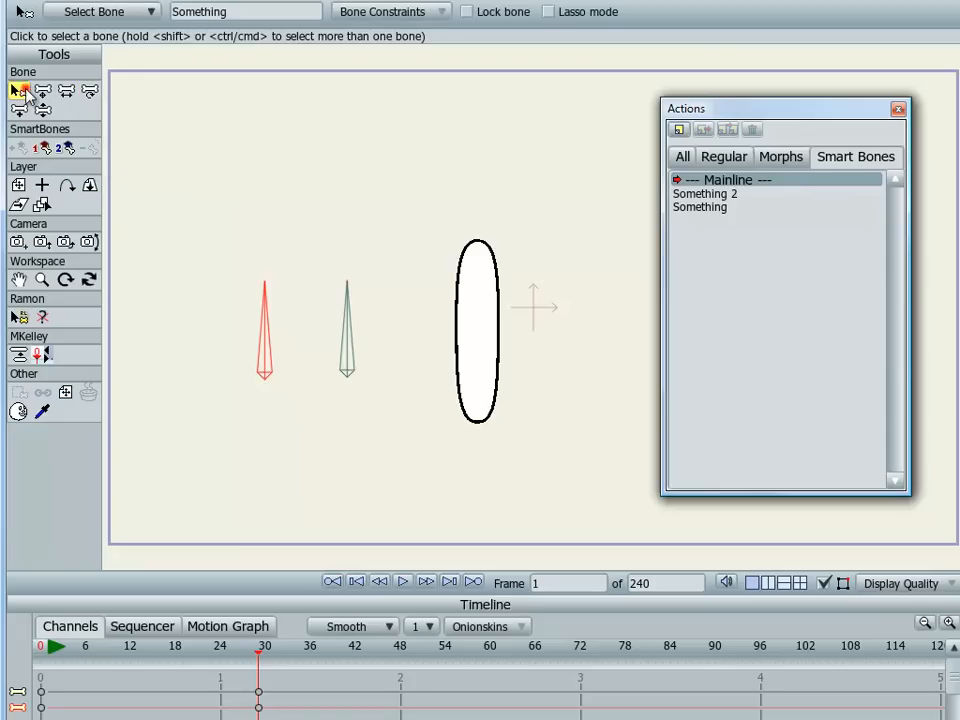
left_click(347, 330)
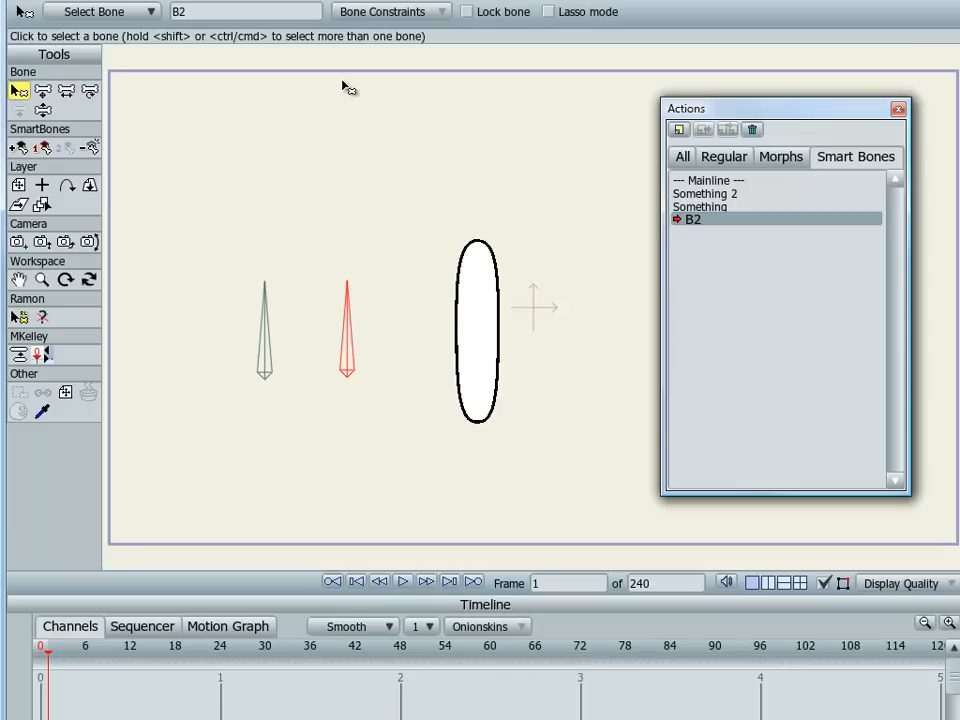
mouse_move(365, 290)
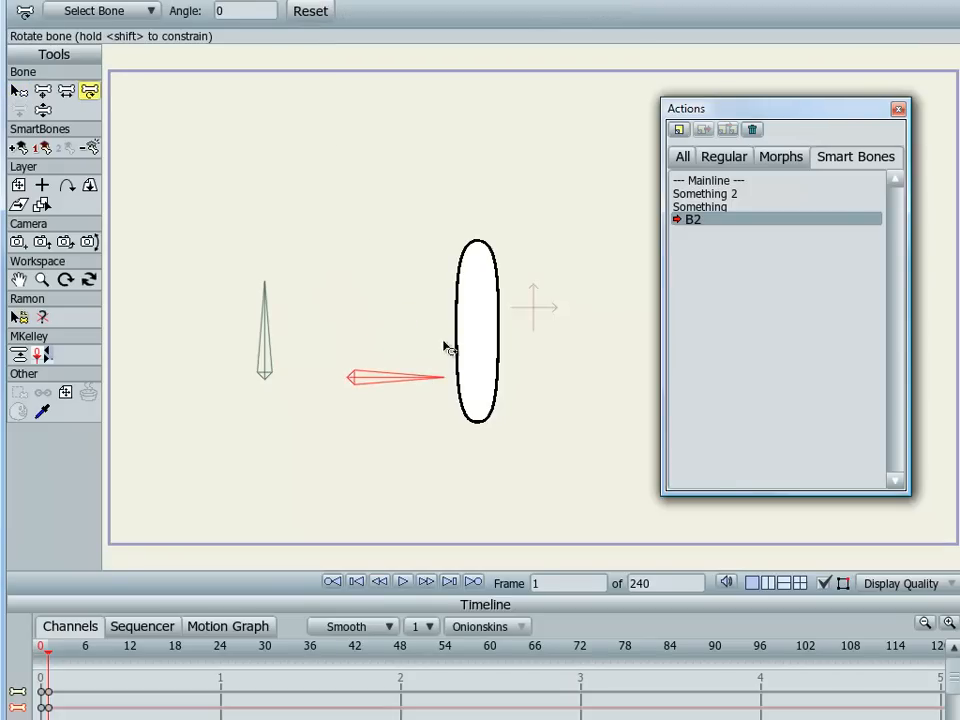
mouse_move(729, 292)
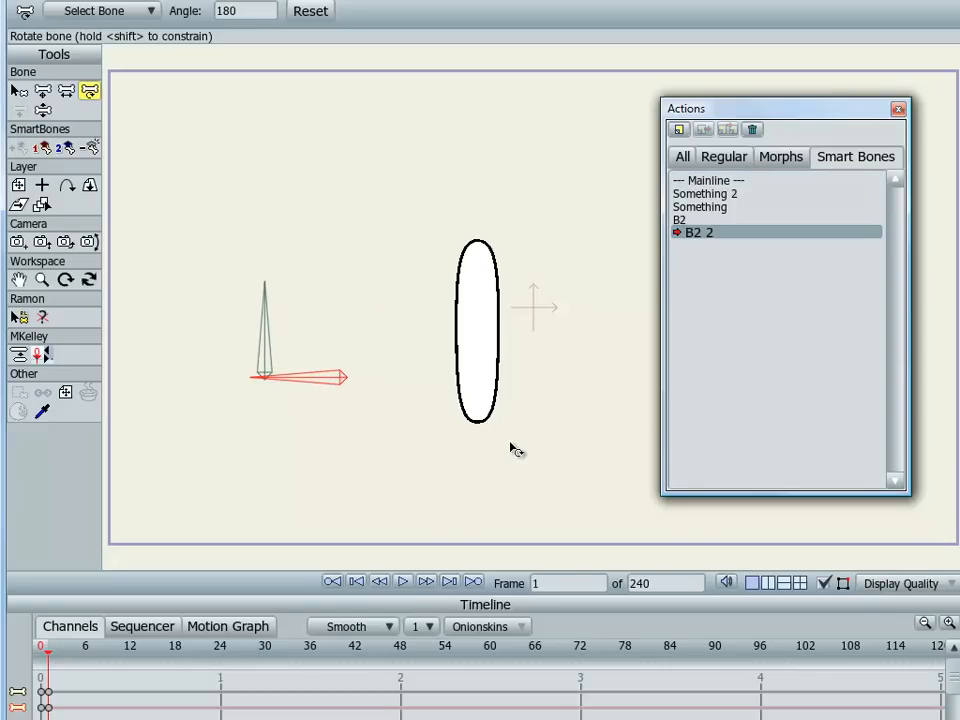
left_click(727, 180)
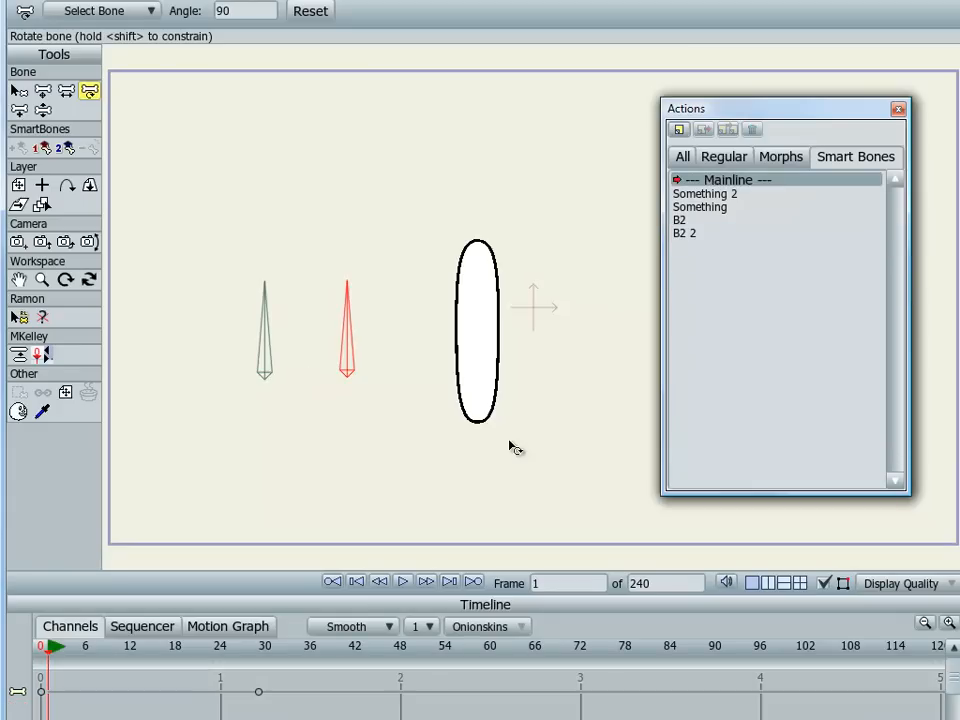
left_click(693, 219)
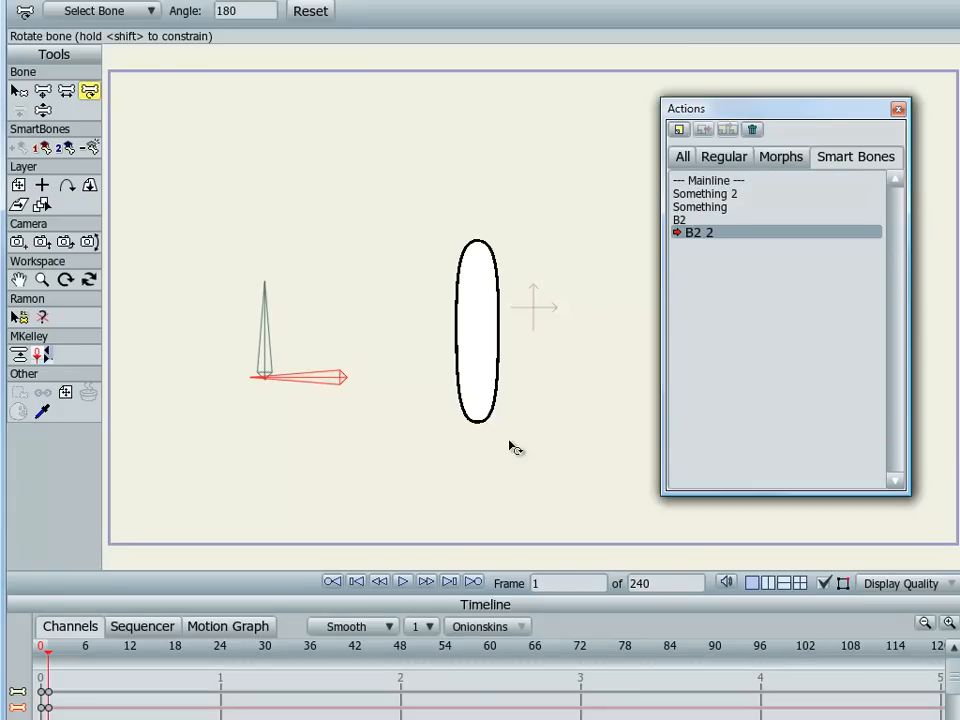
left_click(725, 179)
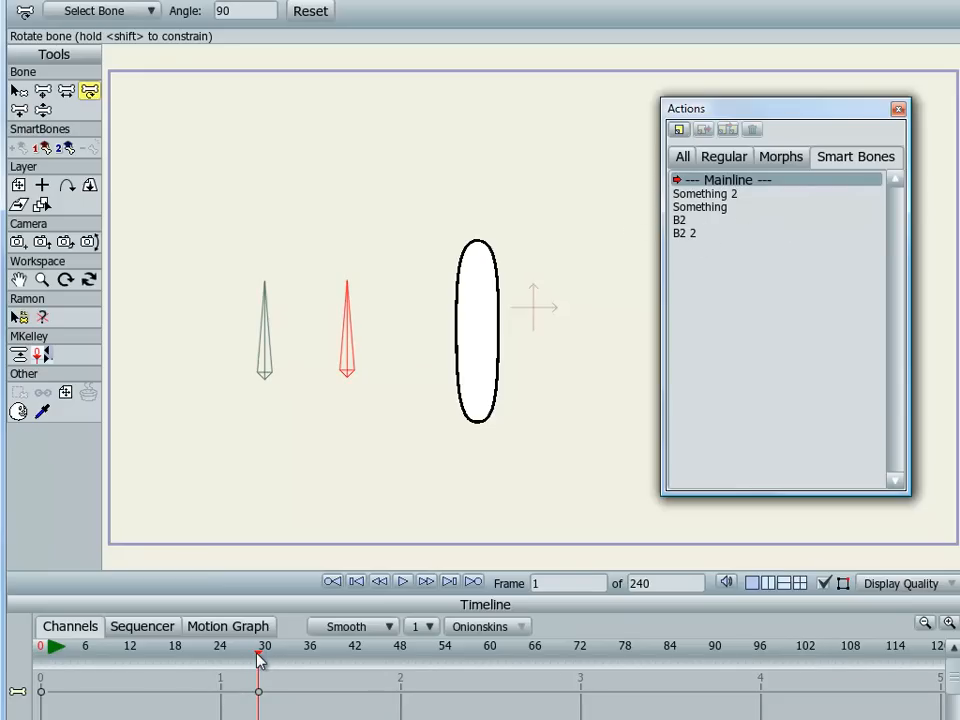
mouse_move(265, 510)
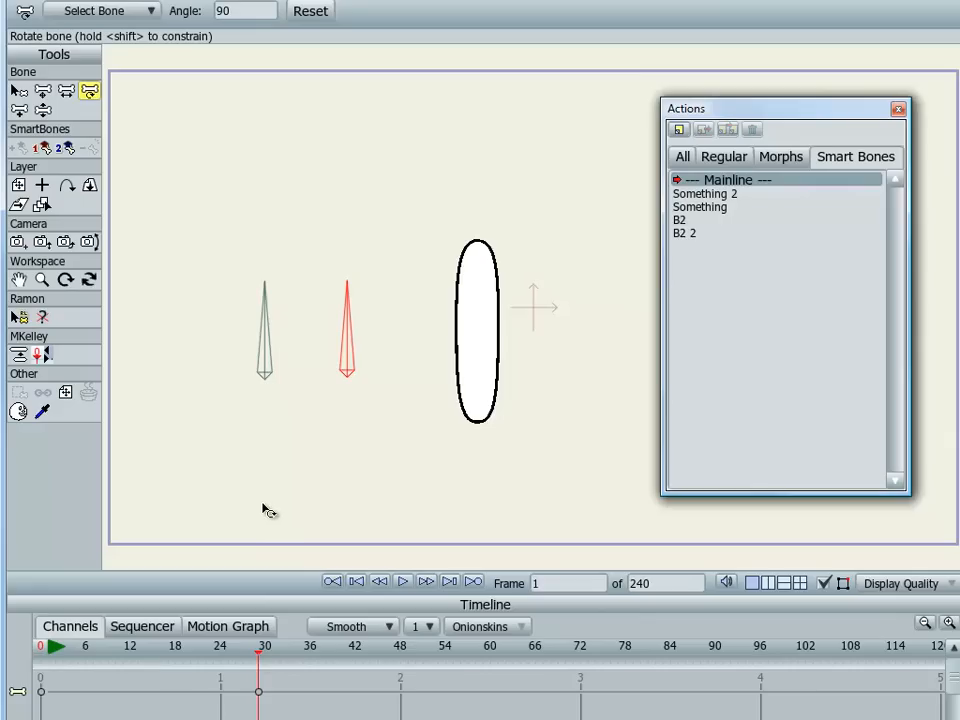
mouse_move(160, 225)
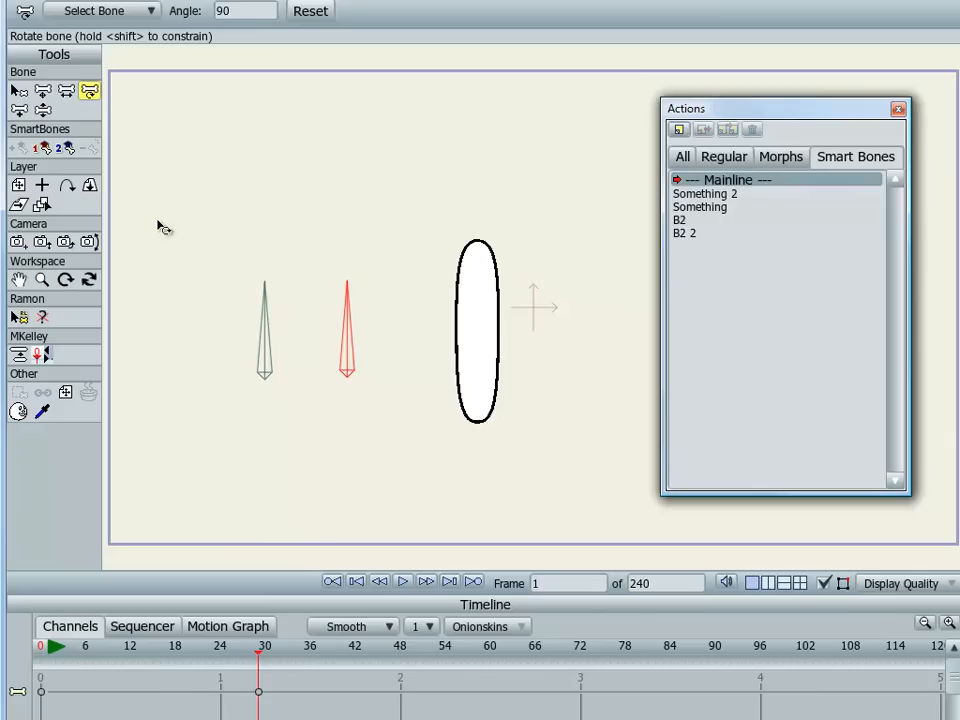
mouse_move(470, 250)
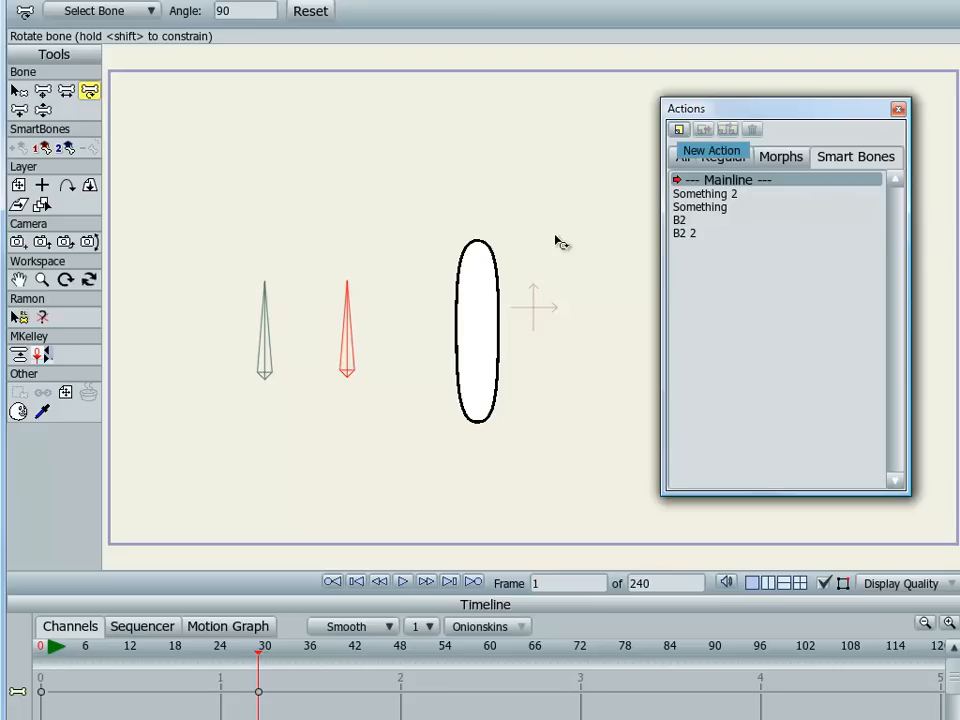
mouse_move(433, 198)
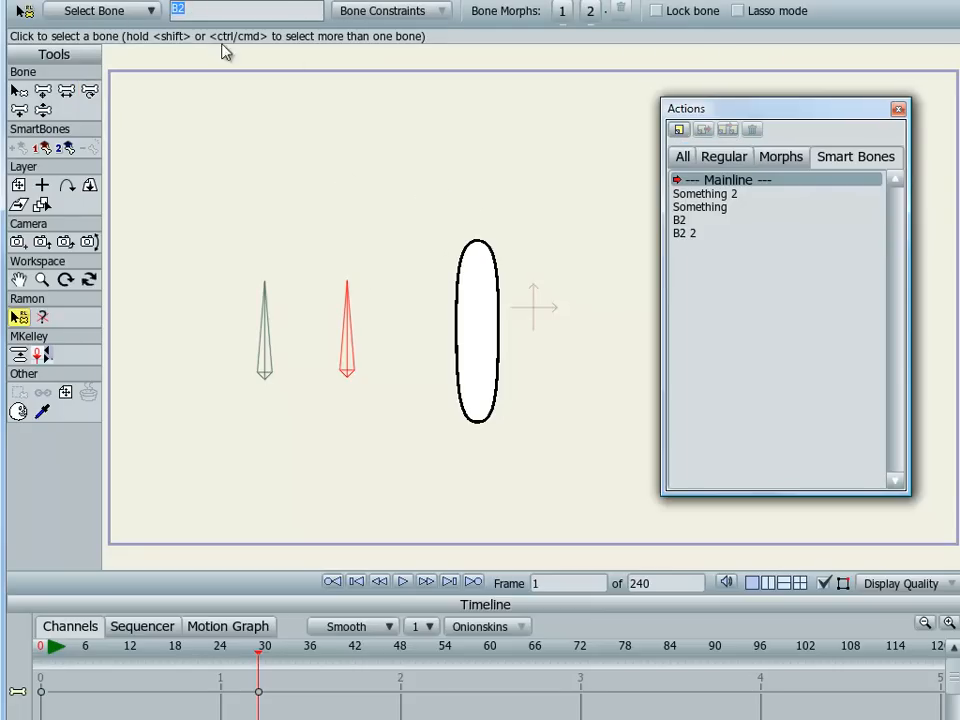
mouse_move(311, 169)
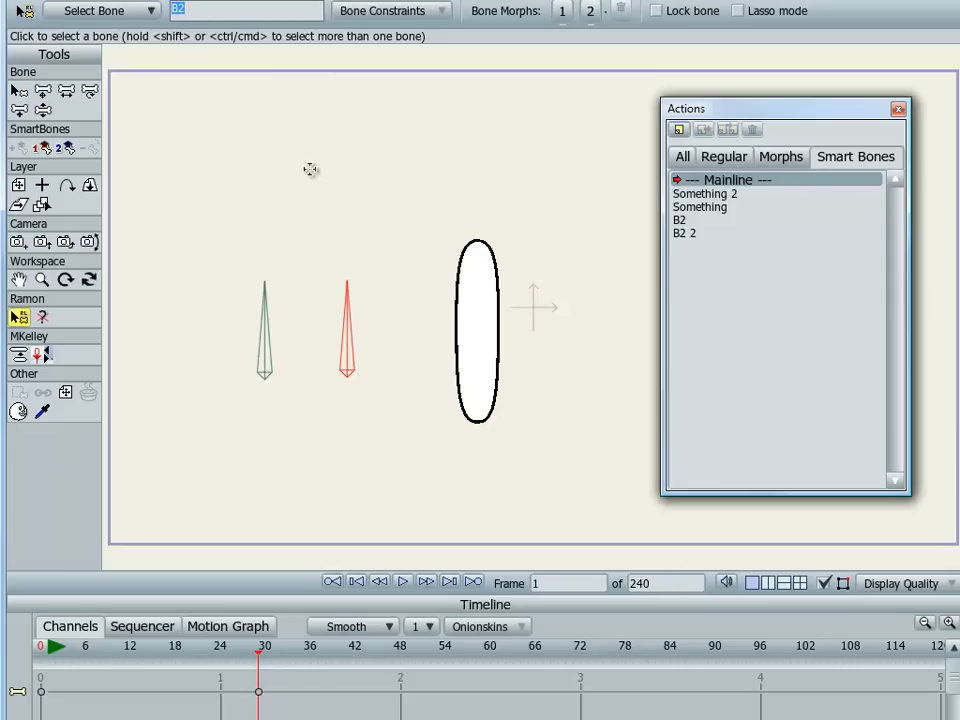
mouse_move(248, 38)
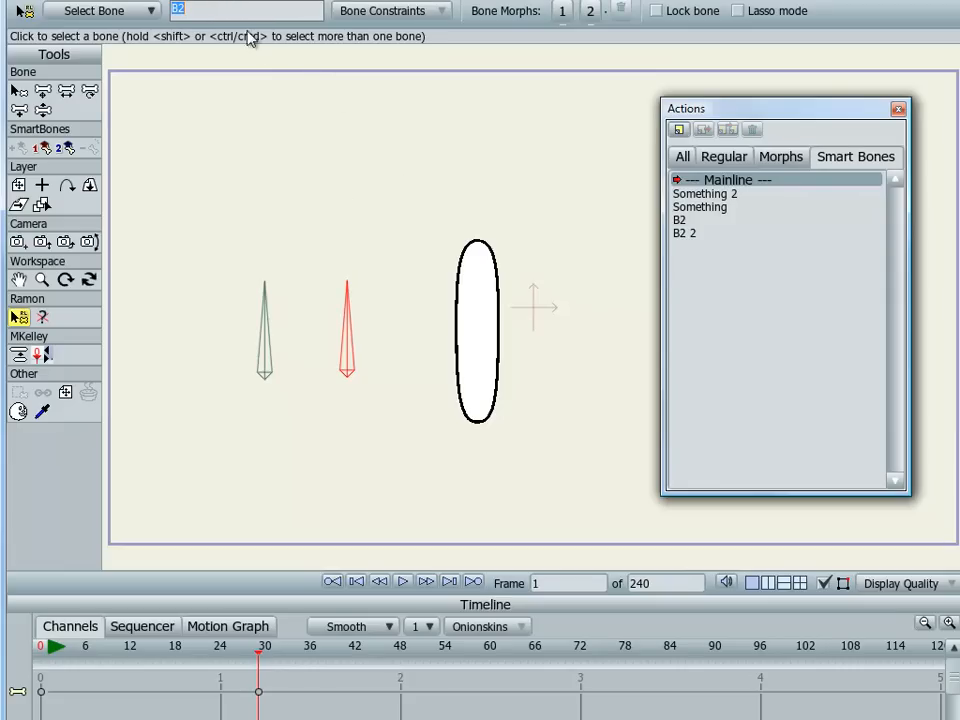
mouse_move(232, 108)
type("Something Else")
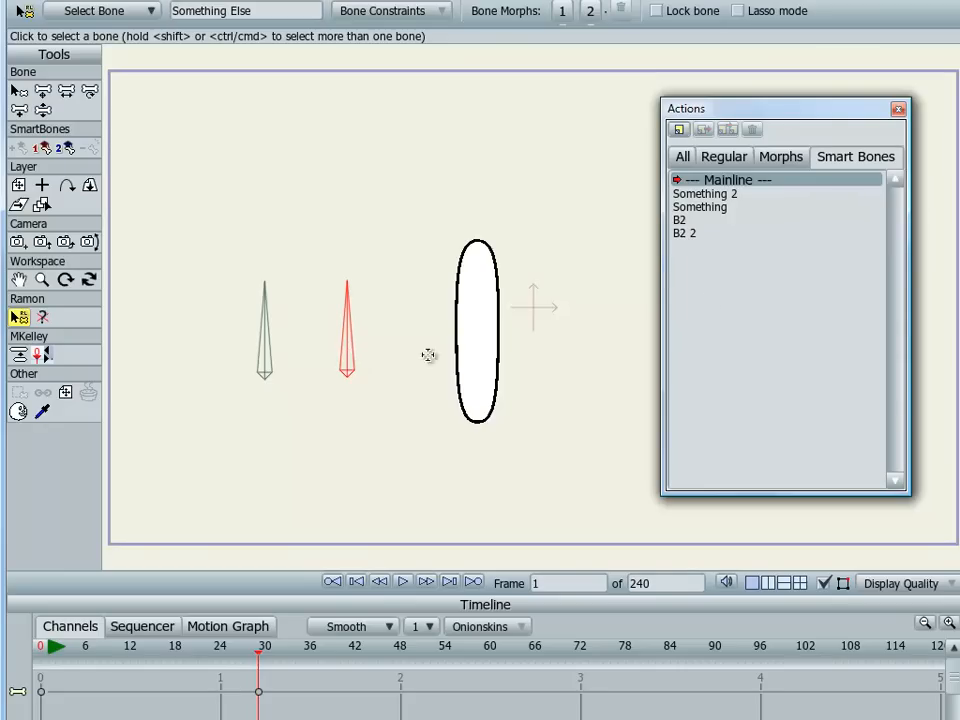
Deselect, then reselect the bone renamed Something Else
left_click(684, 219)
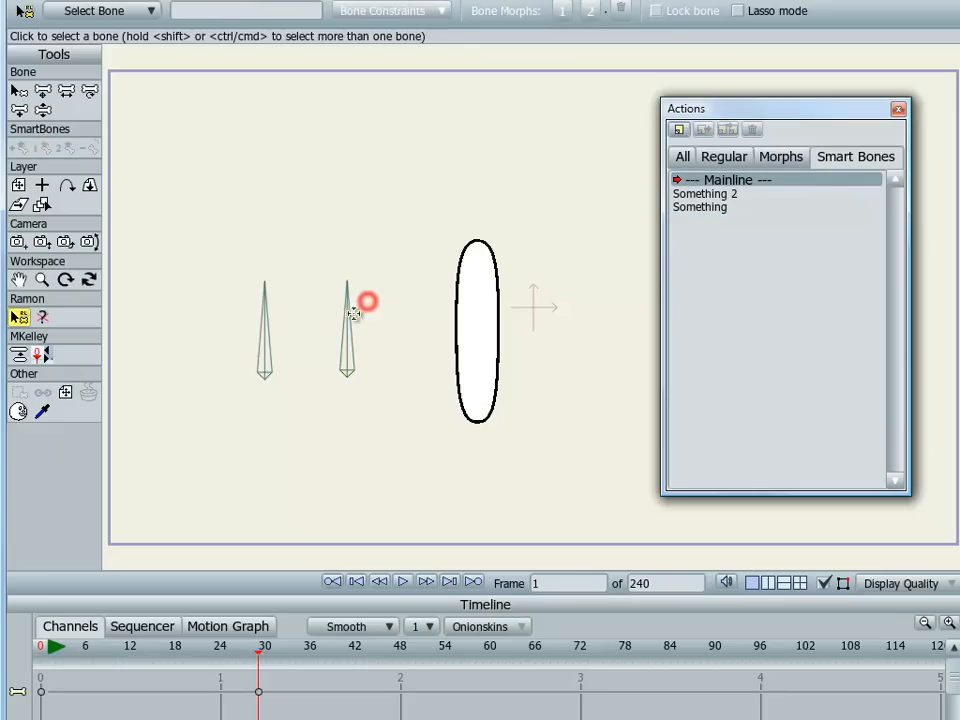
left_click(348, 320)
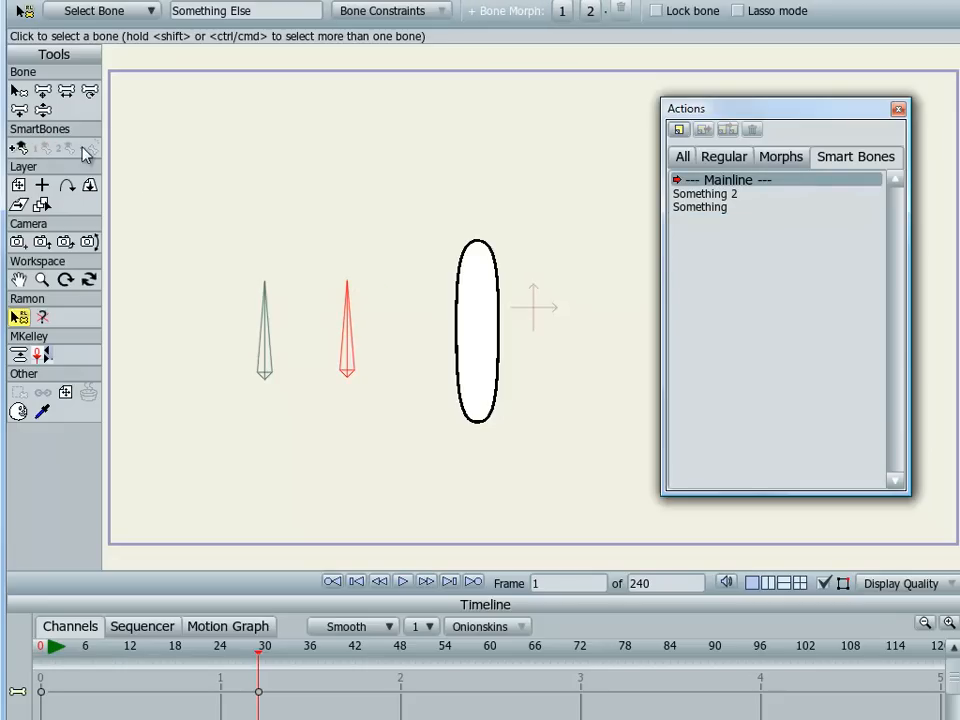
mouse_move(785, 195)
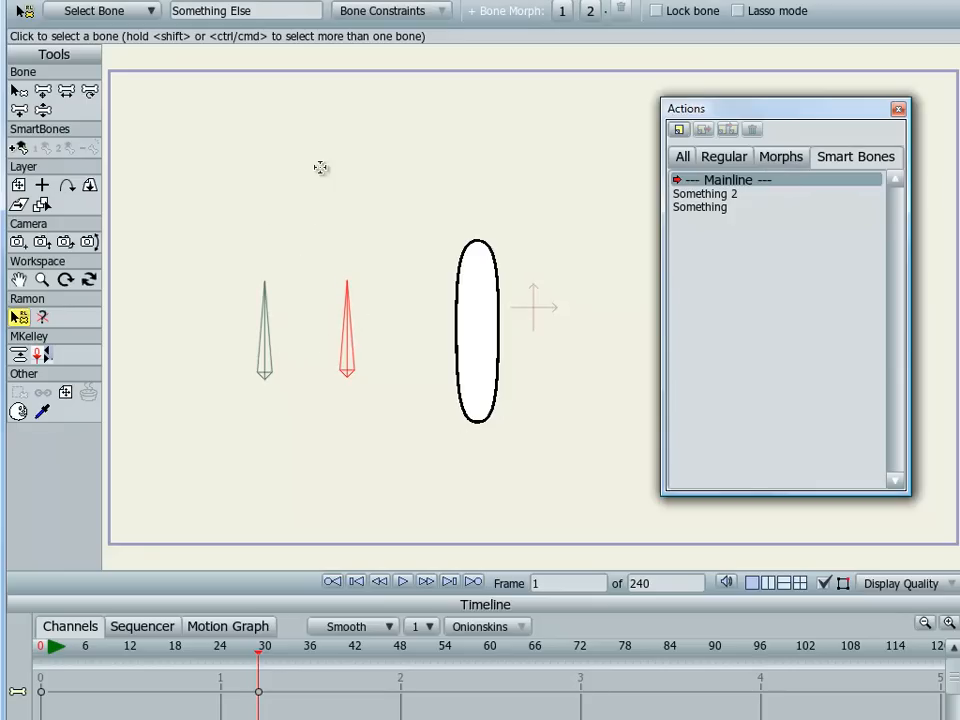
mouse_move(345, 330)
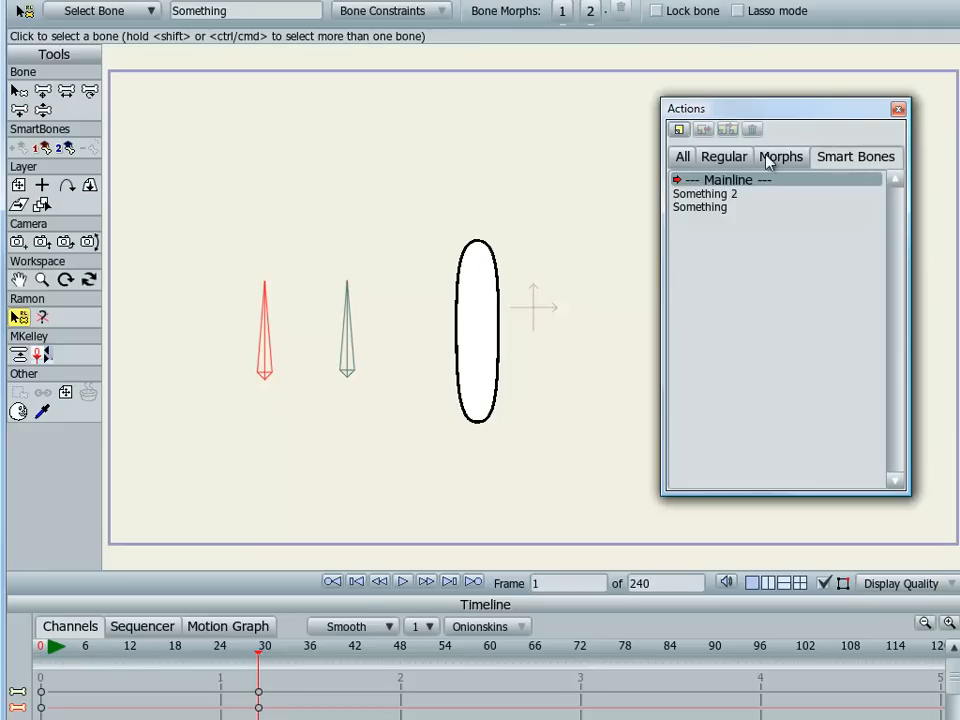
Show all actions and rename B2 to Something Else
left_click(781, 156)
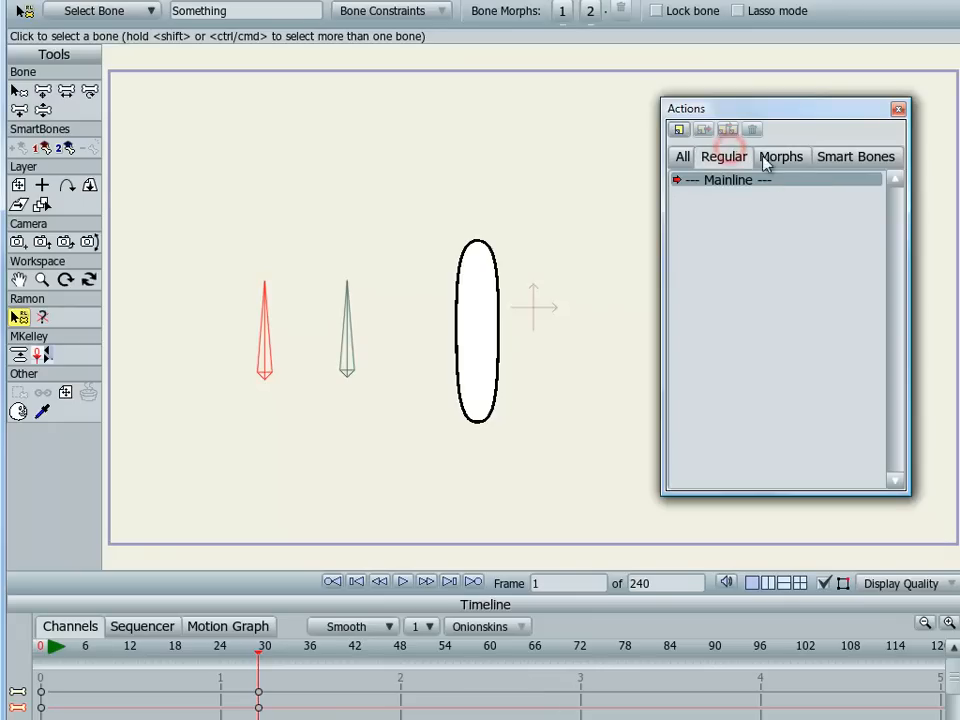
left_click(681, 156)
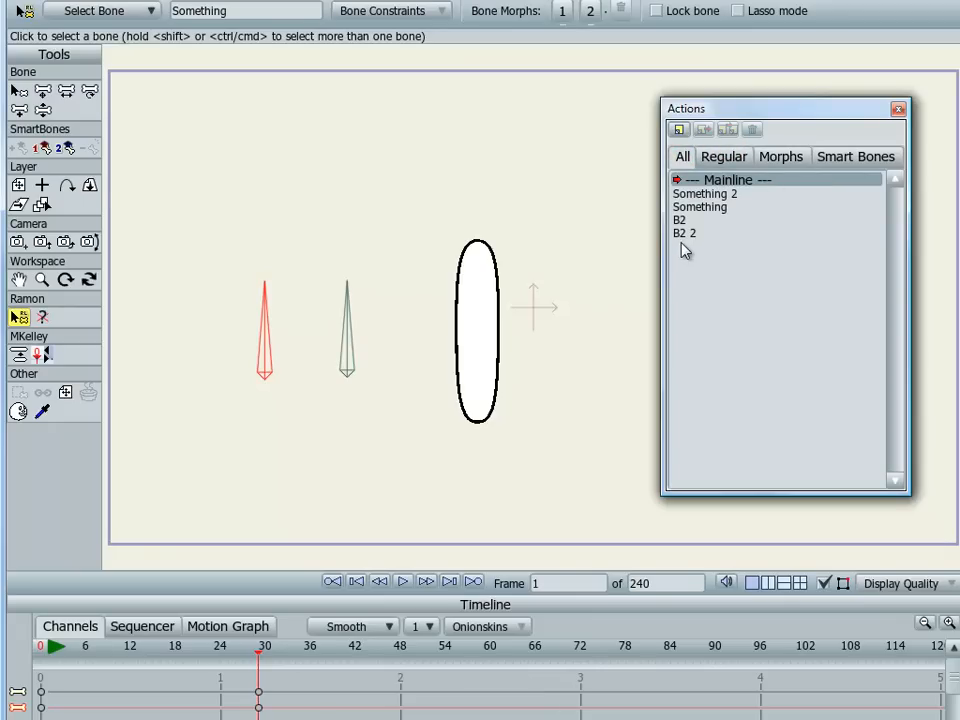
left_click(680, 219)
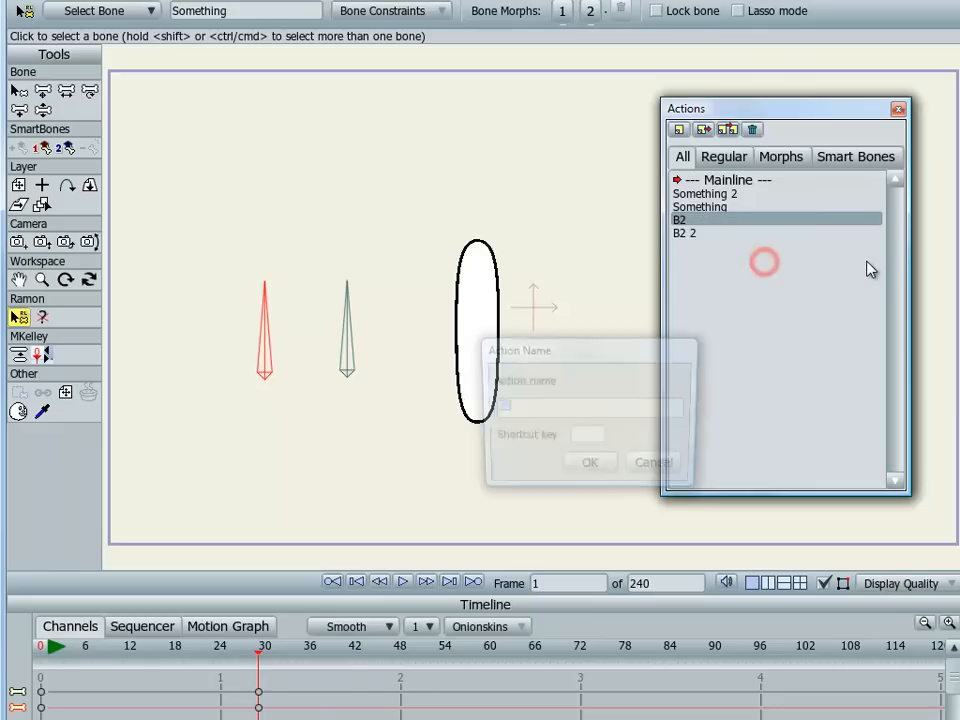
type("Smoe")
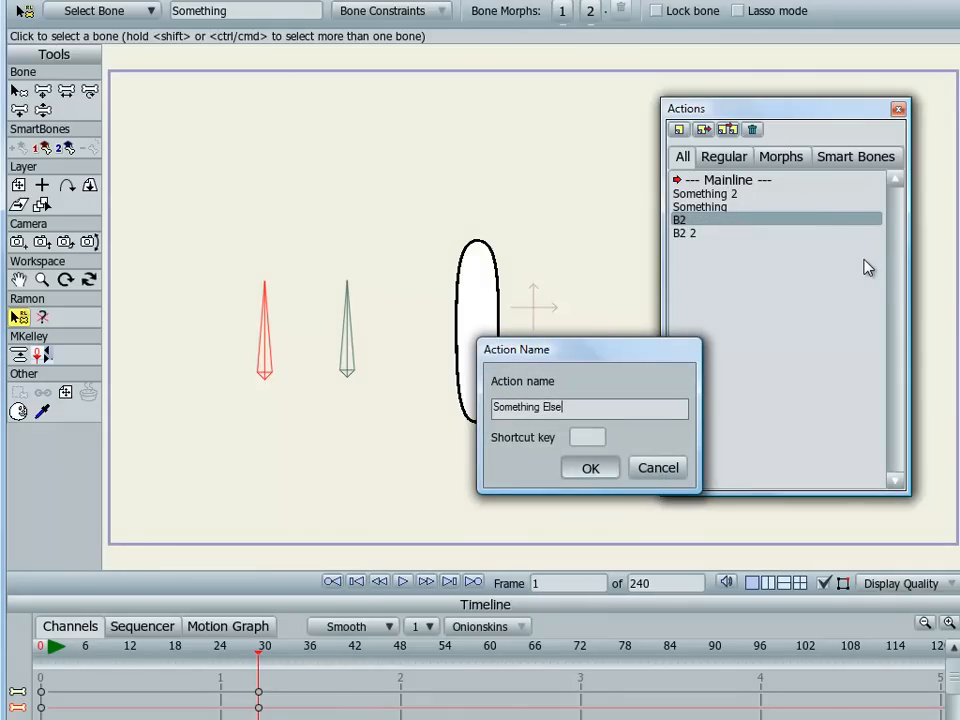
left_click(590, 468)
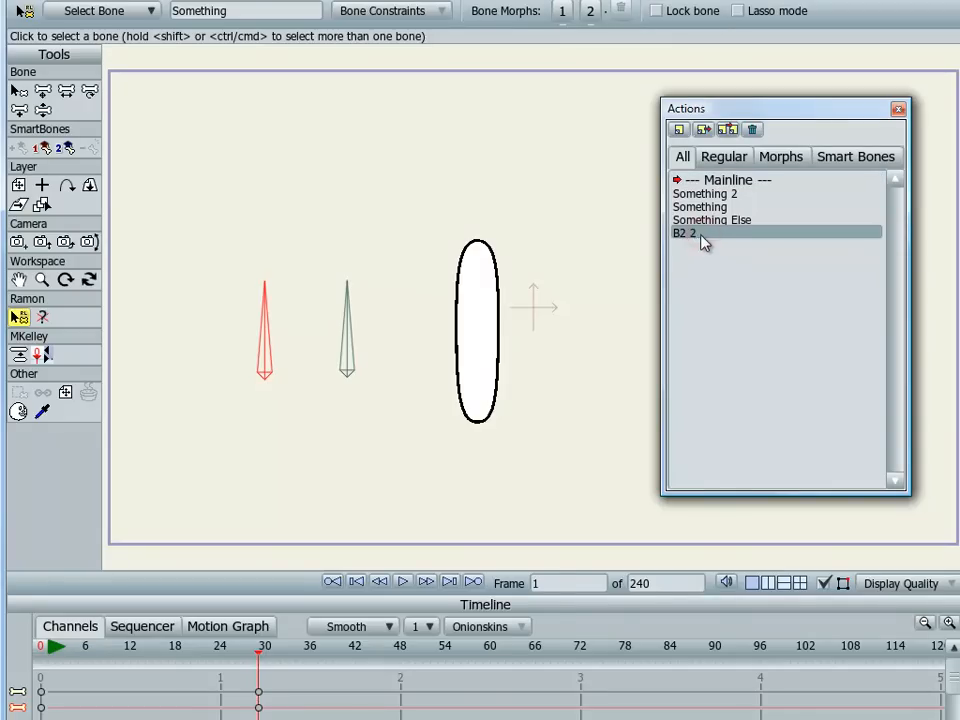
Rename the B2 2 action to Something Else 2
right_click(684, 232)
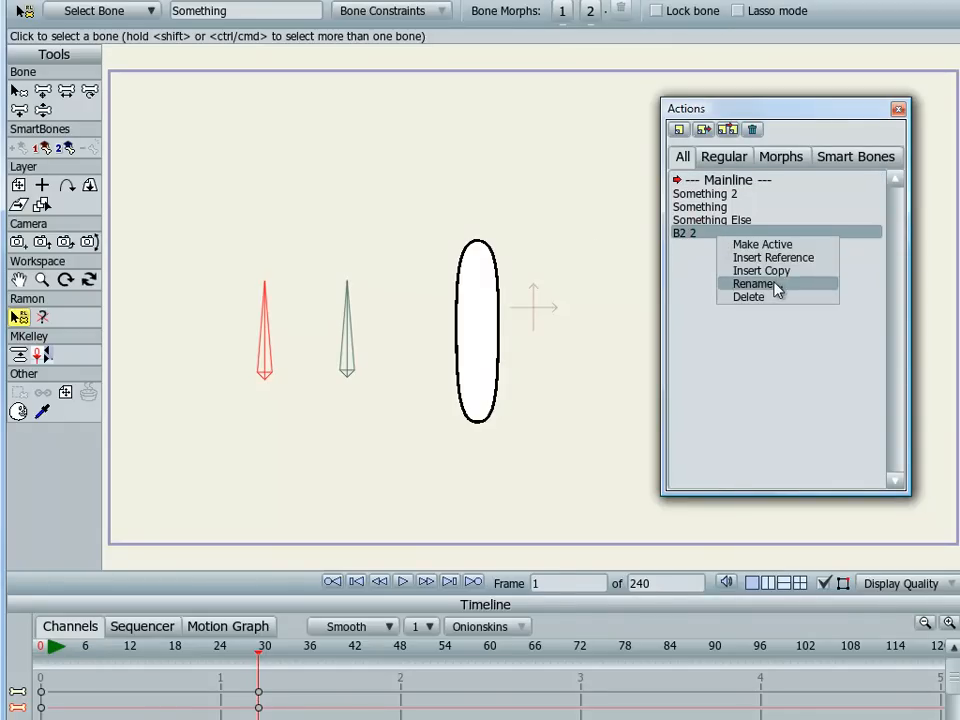
left_click(754, 283)
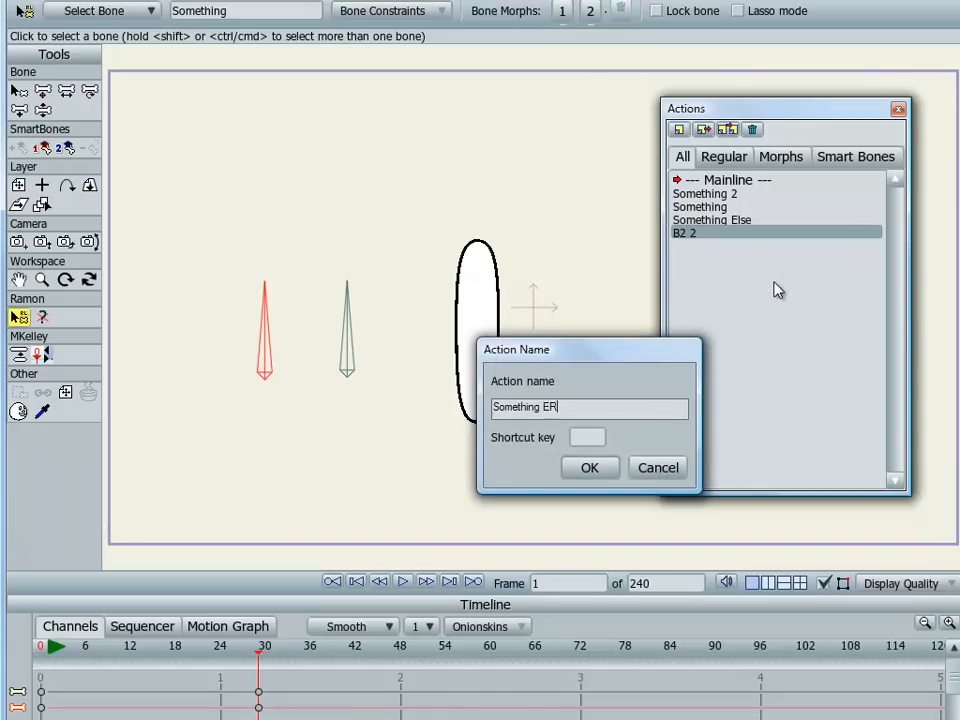
type("Something Else 2")
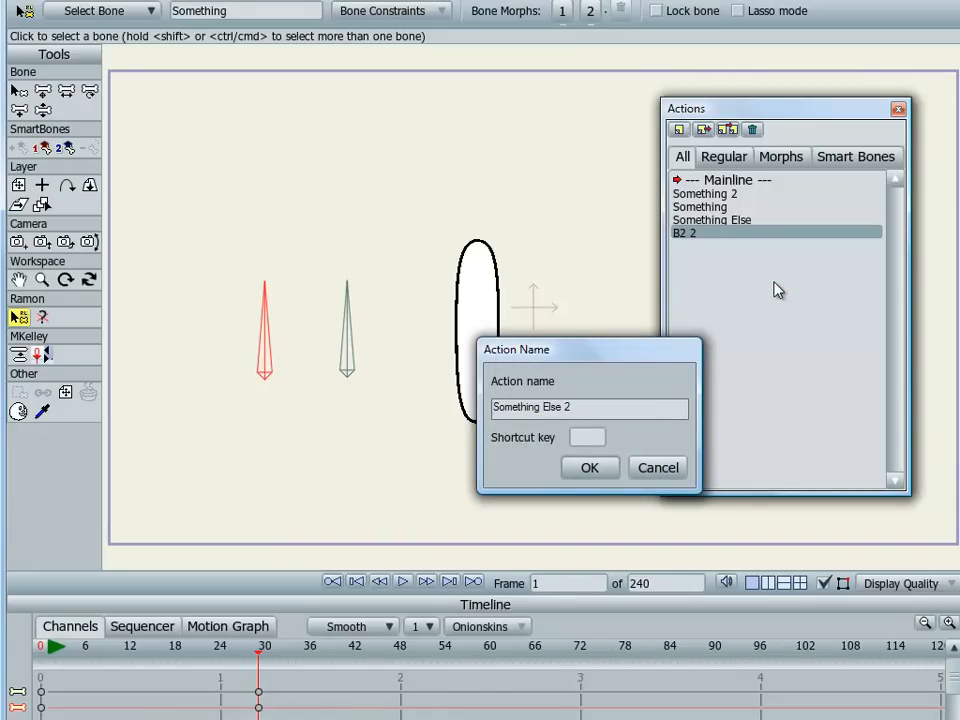
left_click(589, 467)
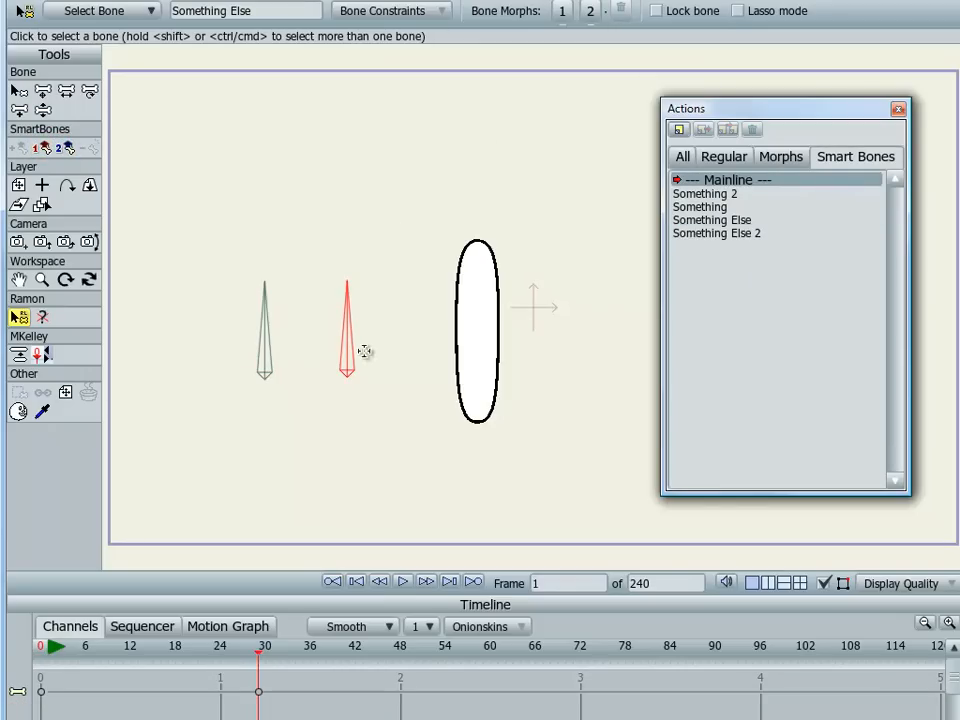
mouse_move(737, 228)
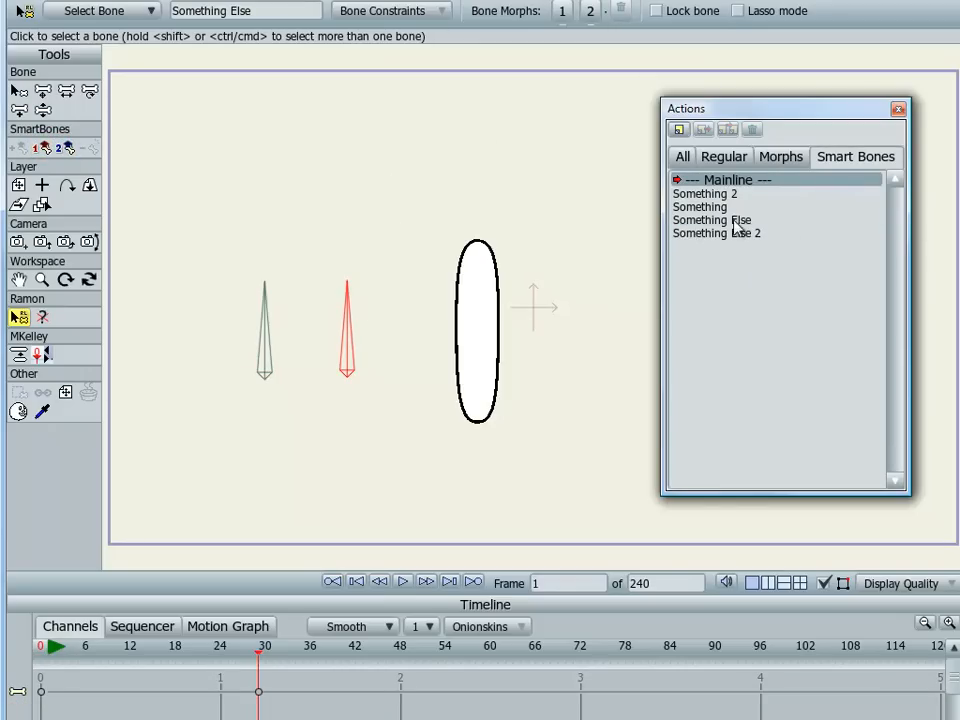
mouse_move(238, 77)
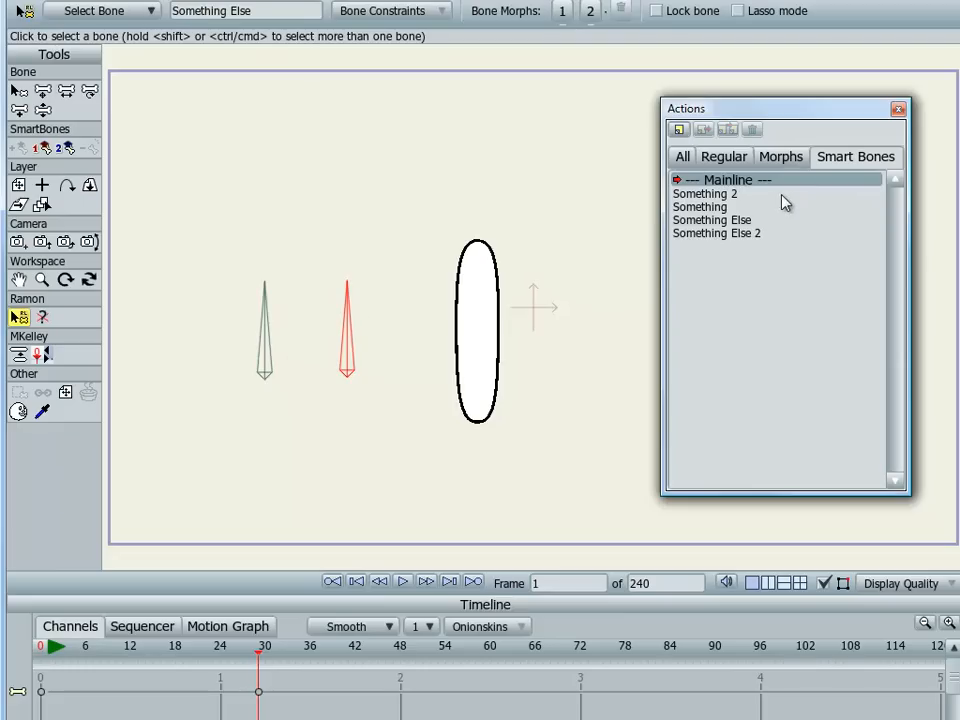
mouse_move(862, 182)
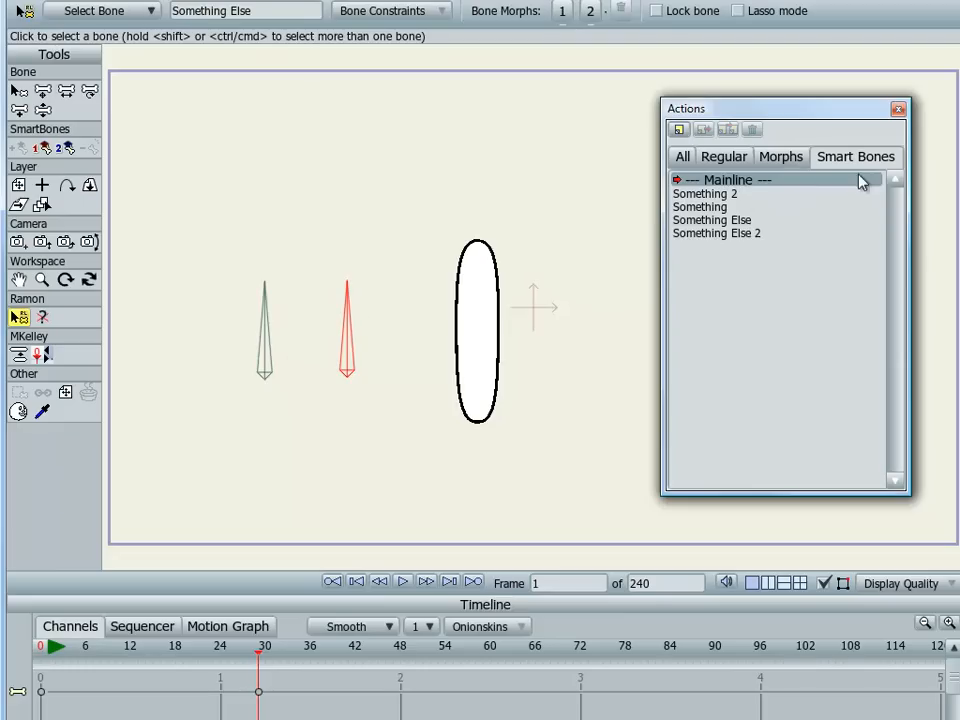
mouse_move(705, 228)
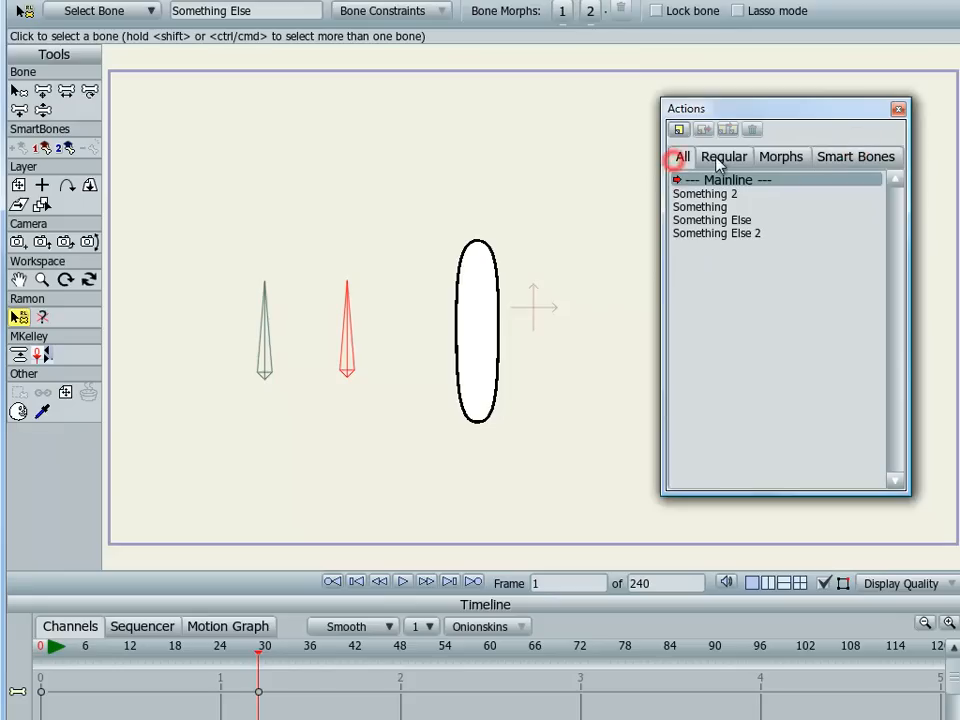
mouse_move(808, 162)
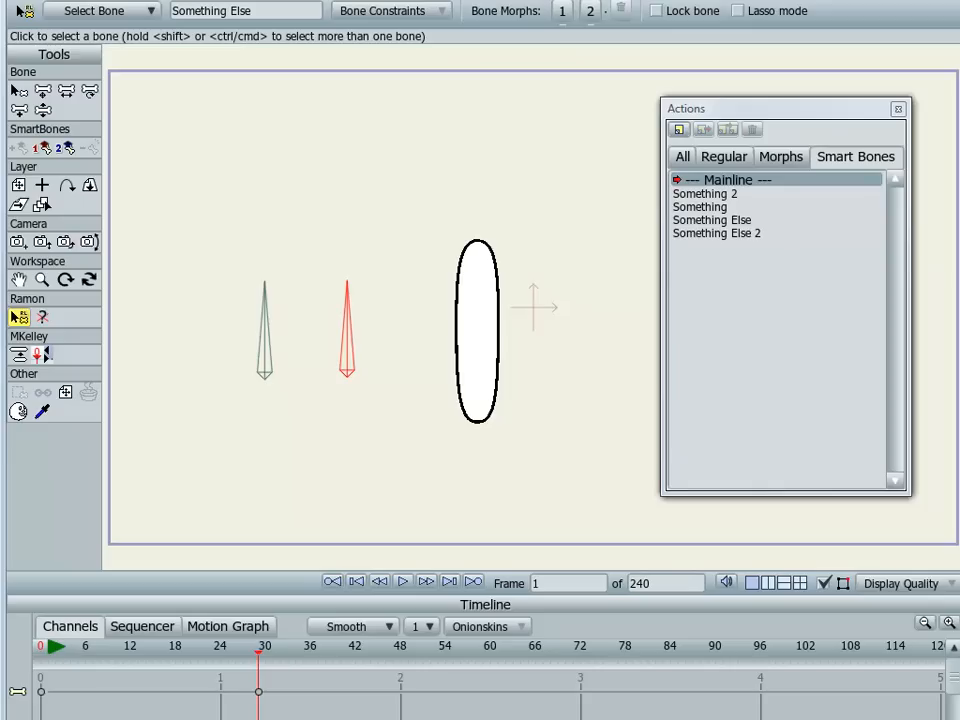
mouse_move(748, 356)
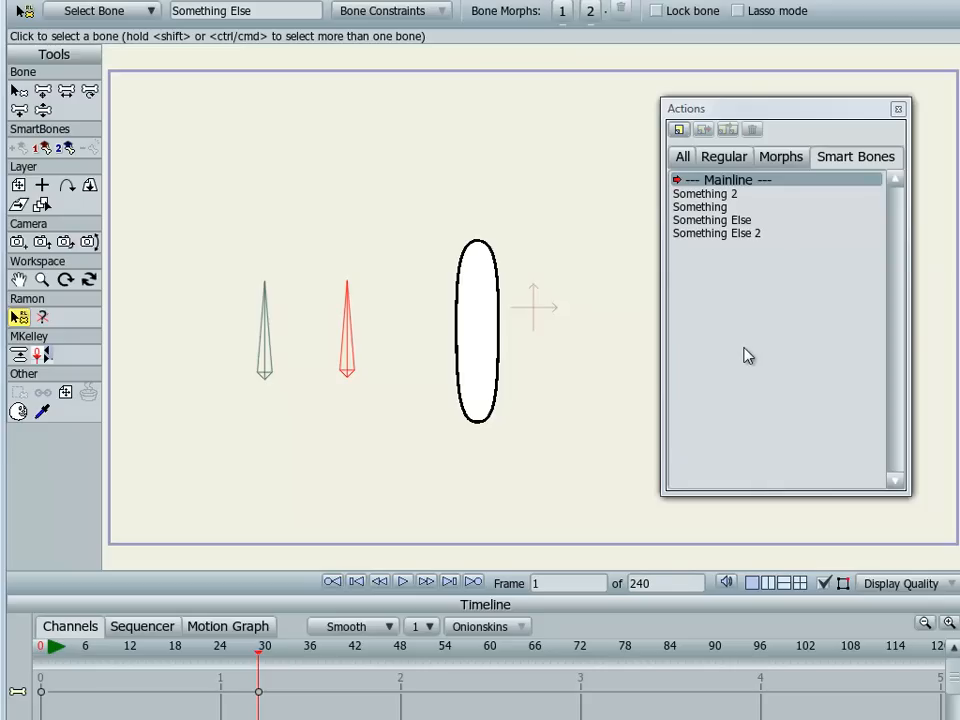
mouse_move(267, 290)
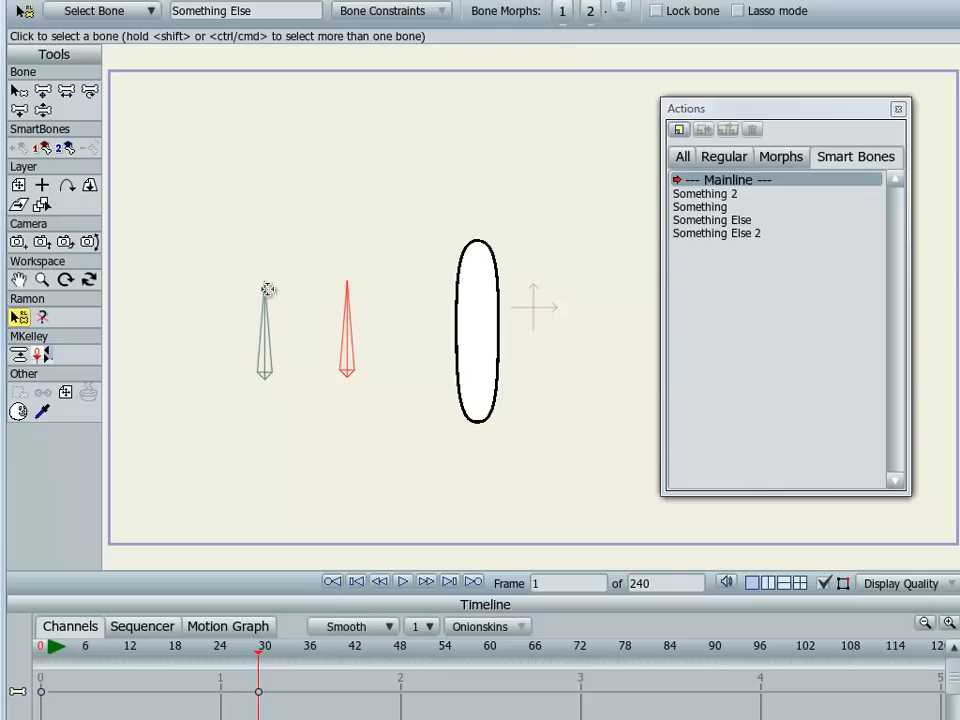
mouse_move(409, 262)
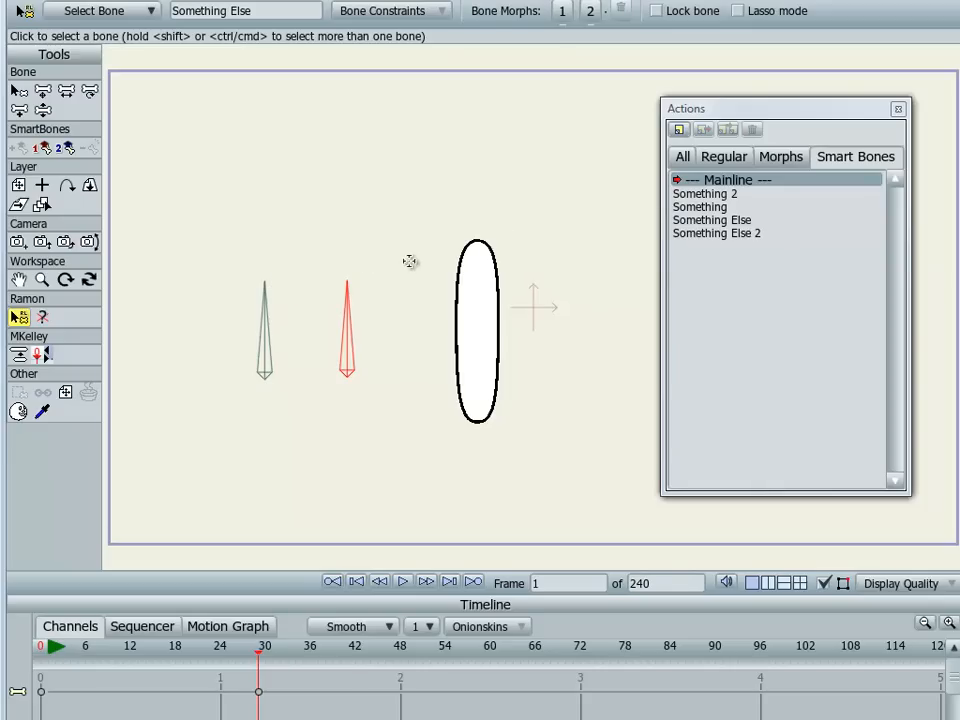